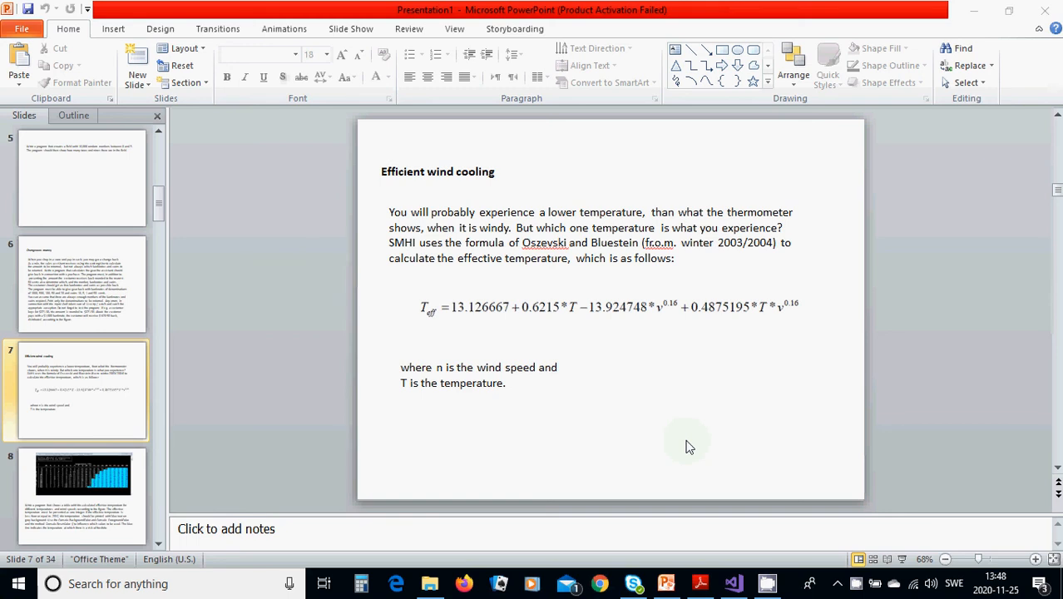
mouse_move(456, 342)
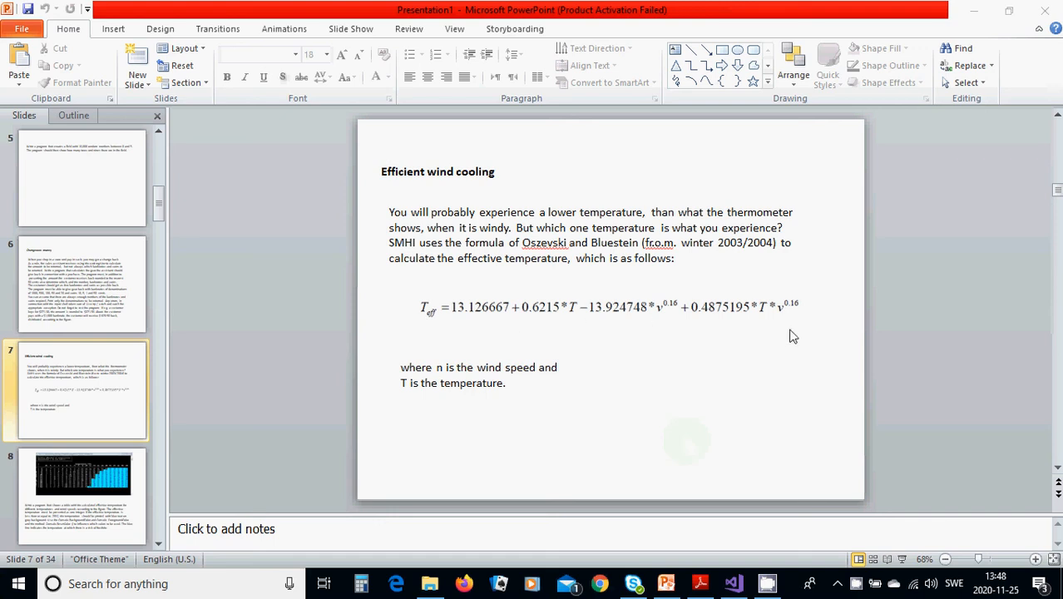
mouse_move(439, 379)
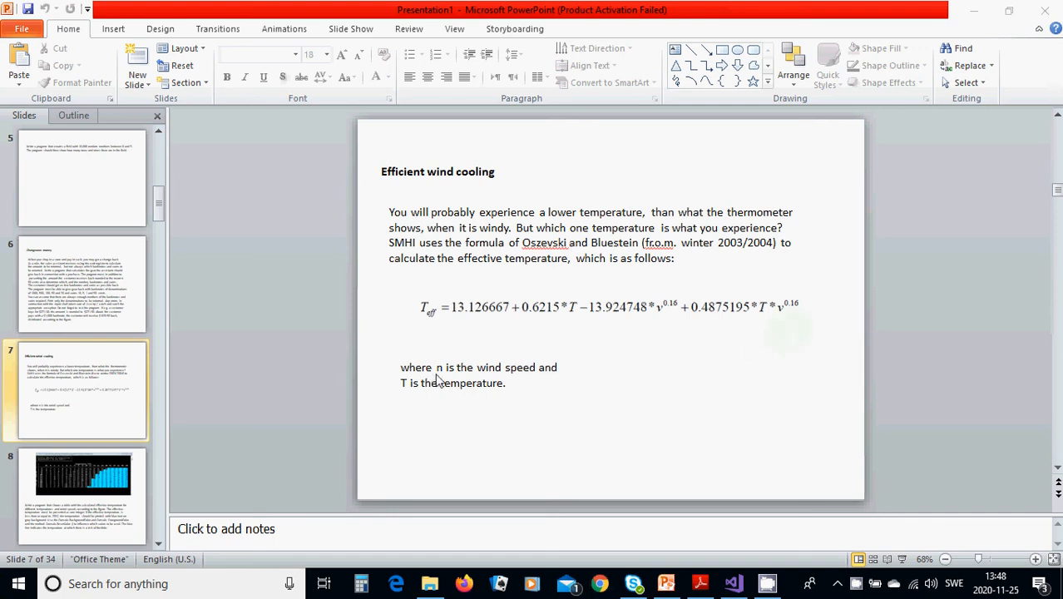
mouse_move(522, 386)
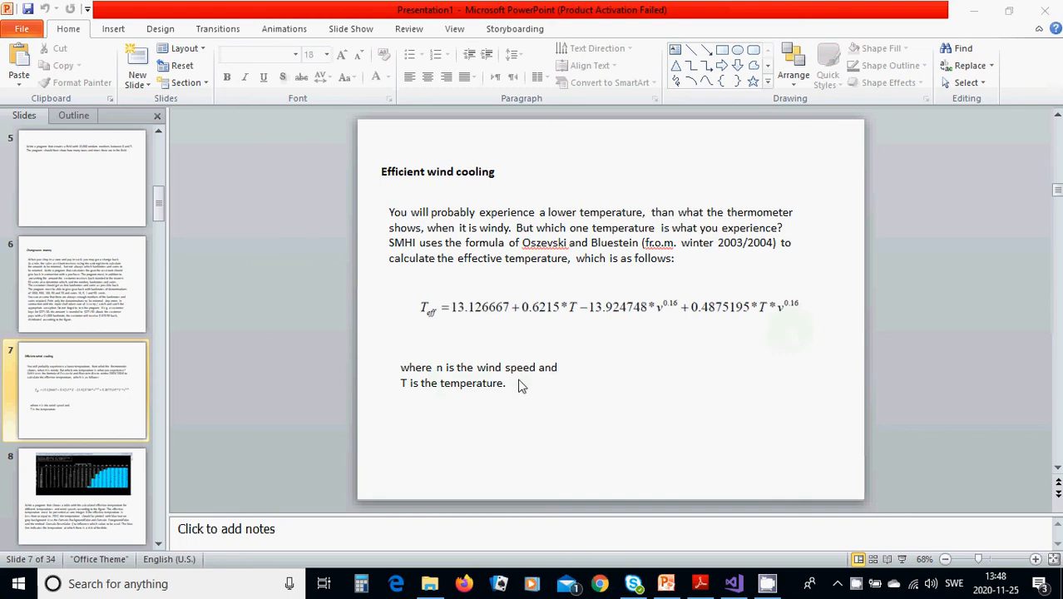
mouse_move(419, 401)
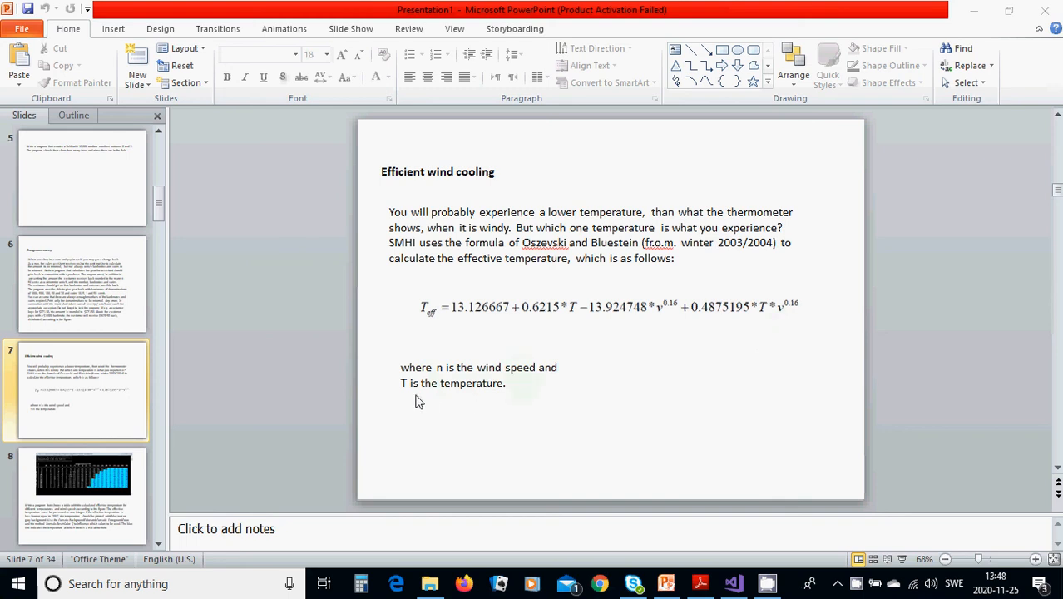
mouse_move(466, 396)
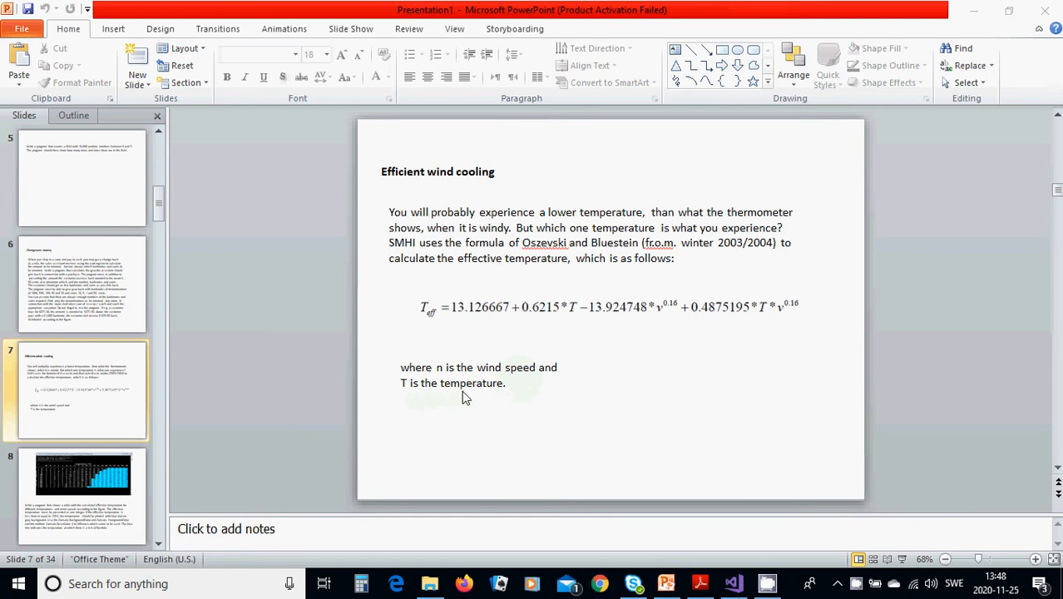
mouse_move(597, 374)
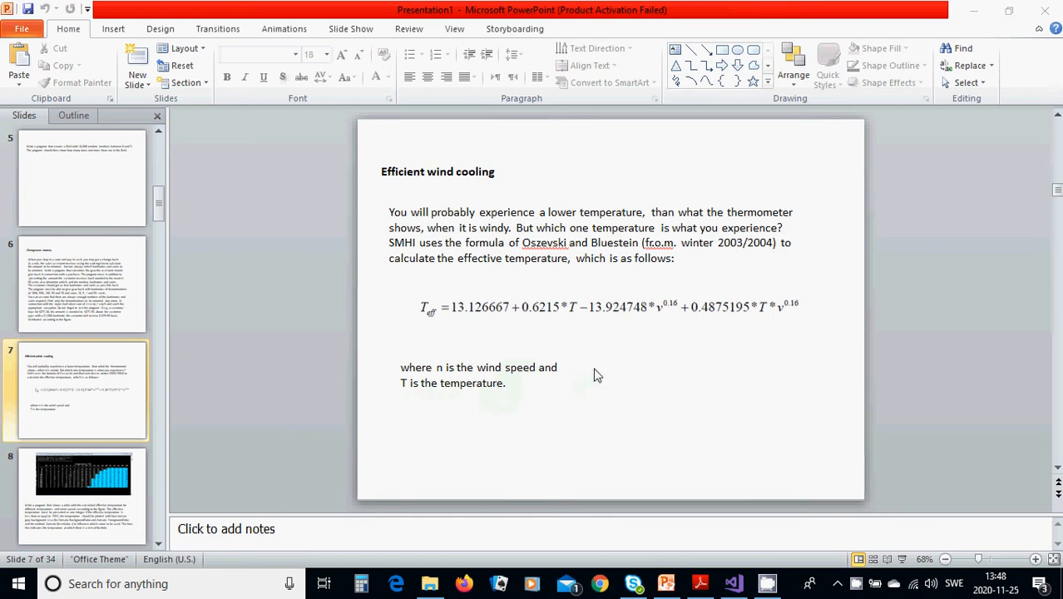
Show slide 8 with the console table screenshot and the assignment instructions
click(82, 496)
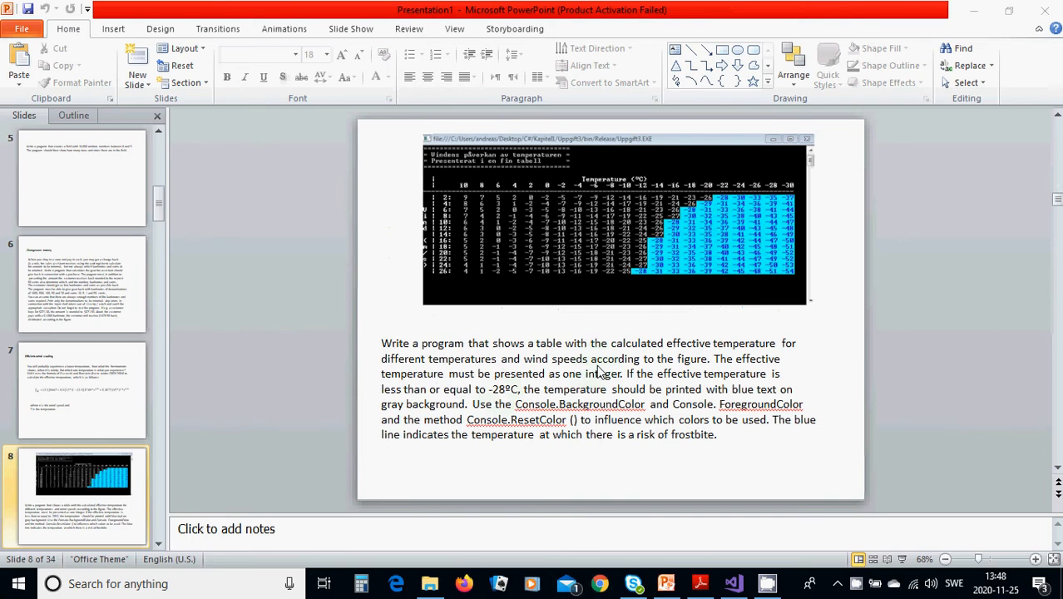
mouse_move(828, 153)
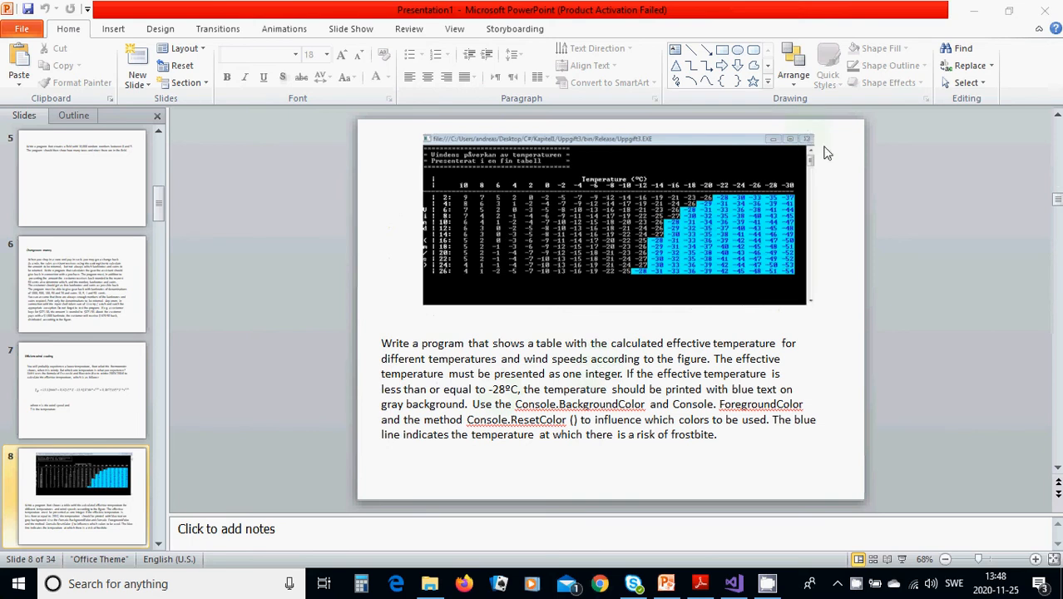
mouse_move(399, 140)
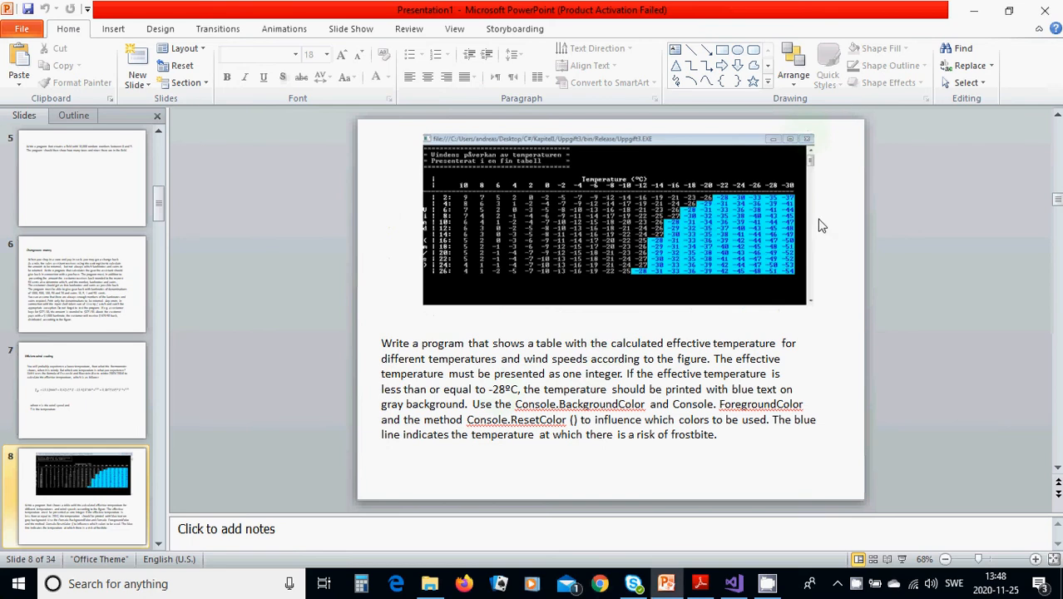
mouse_move(765, 332)
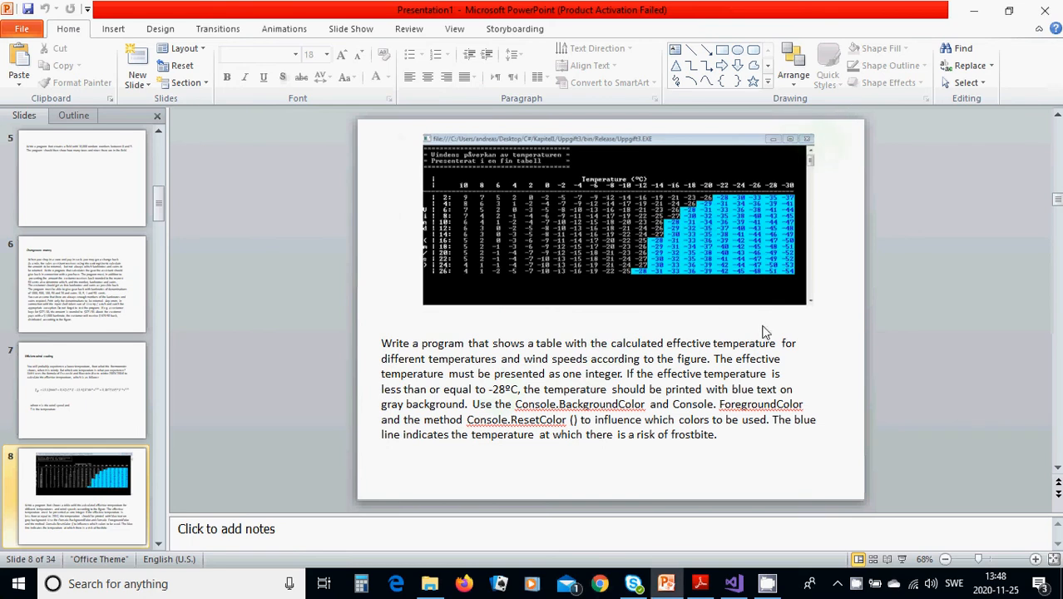
mouse_move(819, 132)
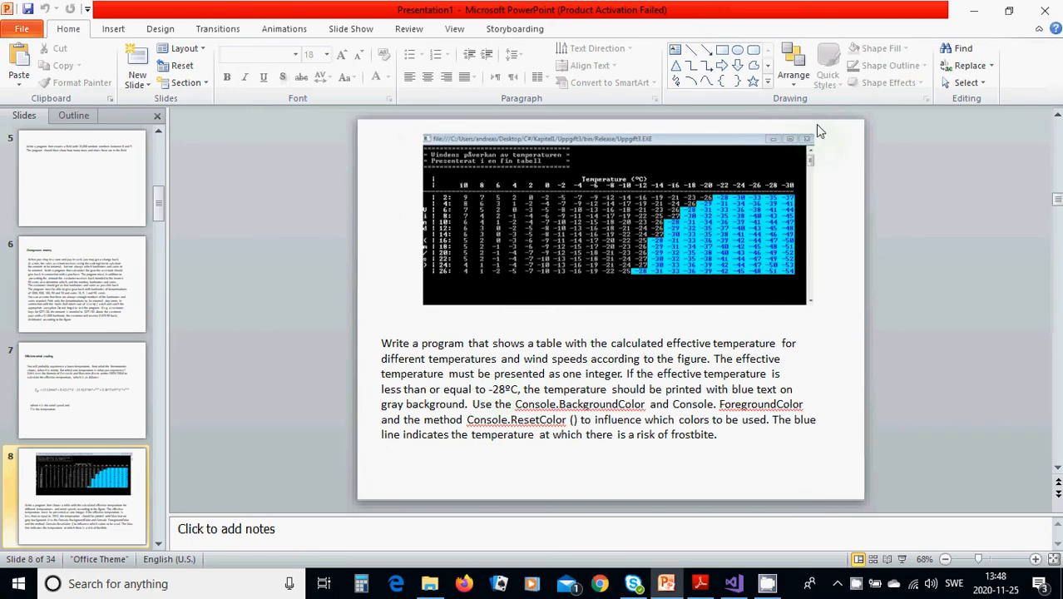
mouse_move(834, 200)
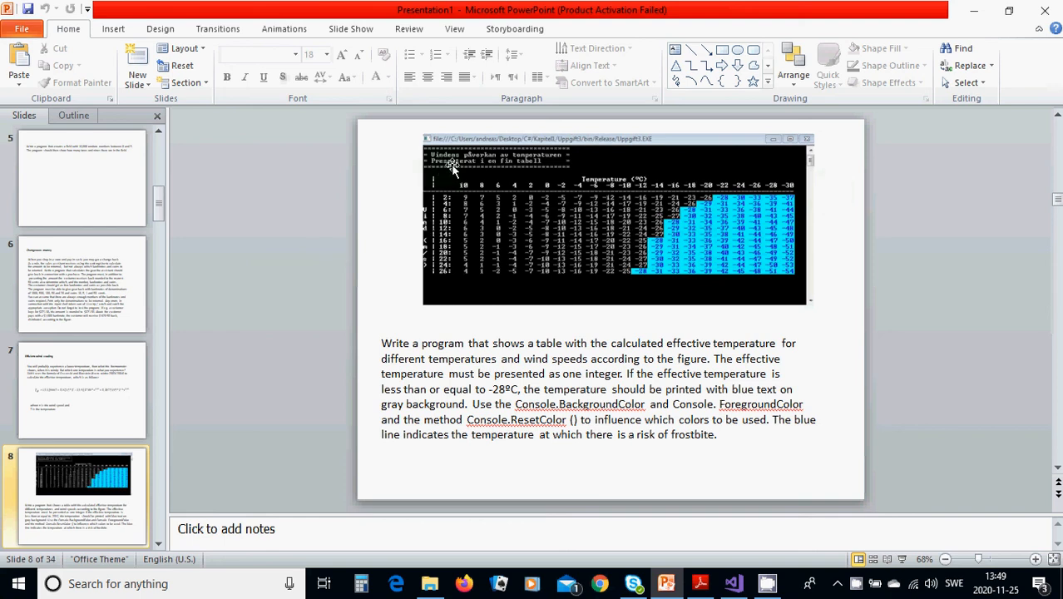
mouse_move(432, 174)
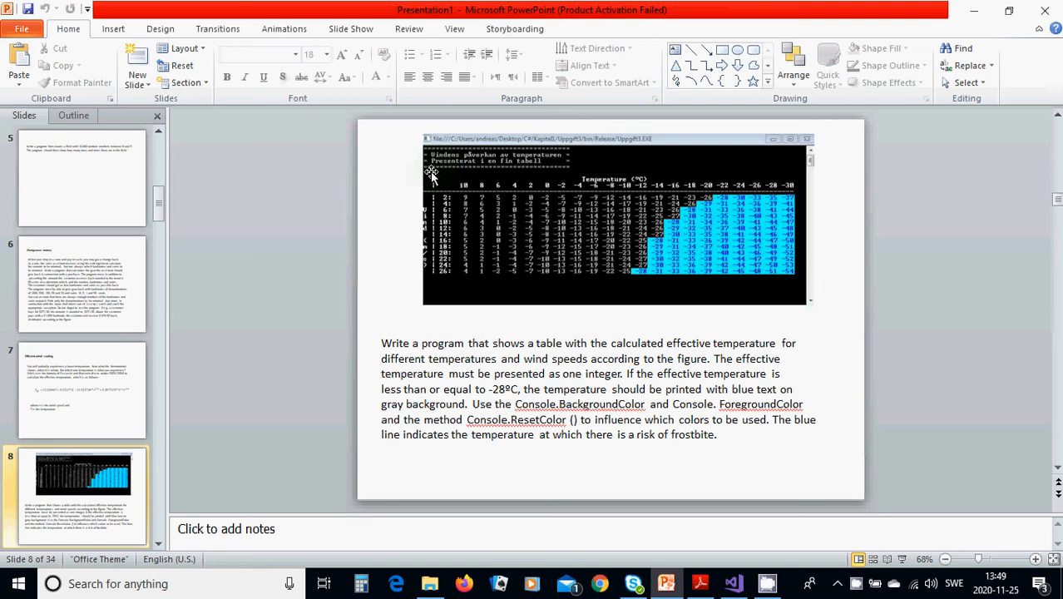
mouse_move(474, 176)
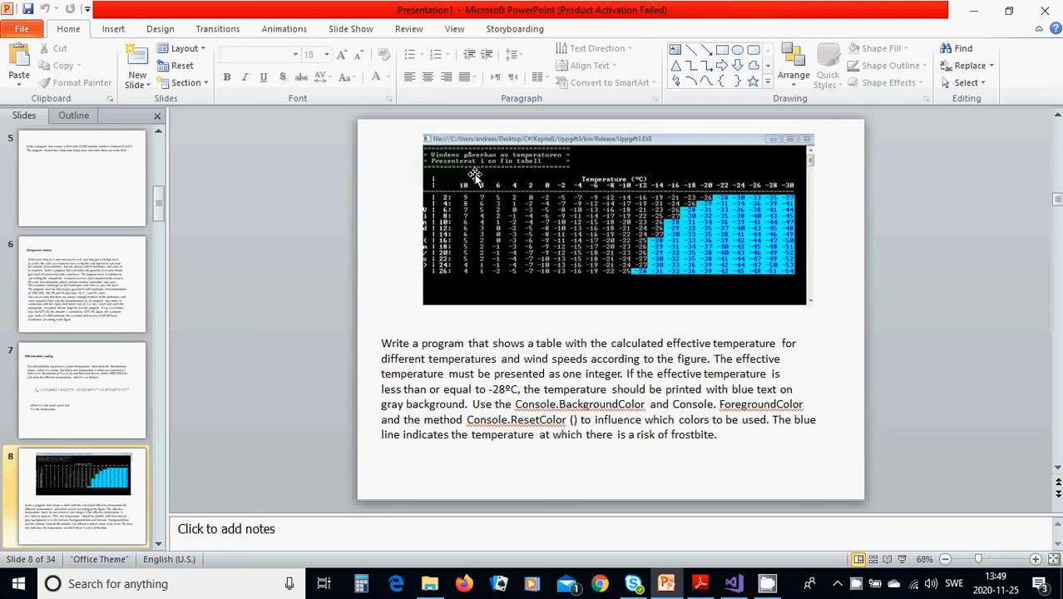
mouse_move(495, 179)
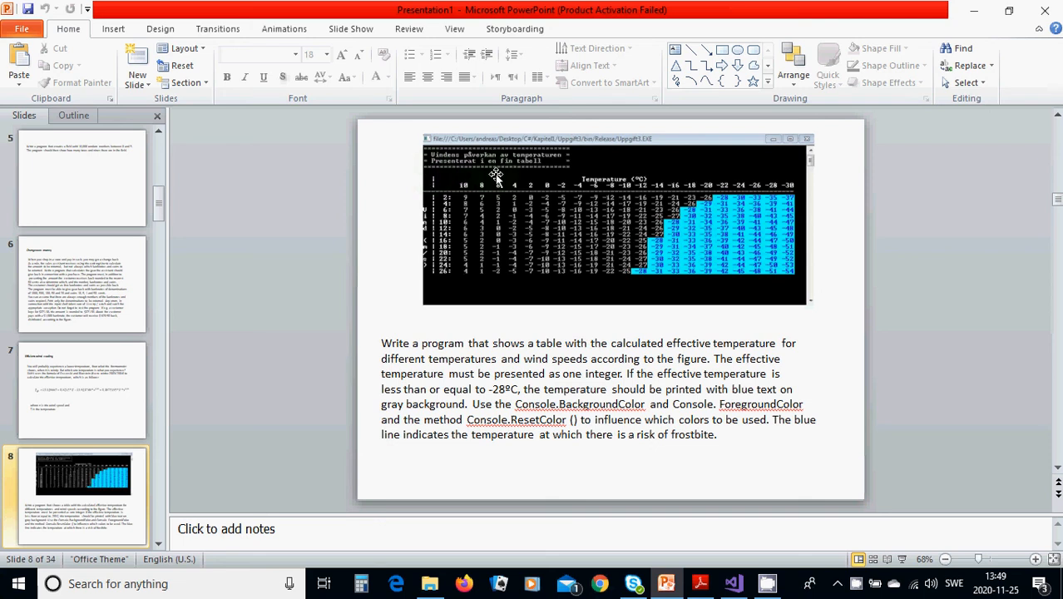
mouse_move(458, 207)
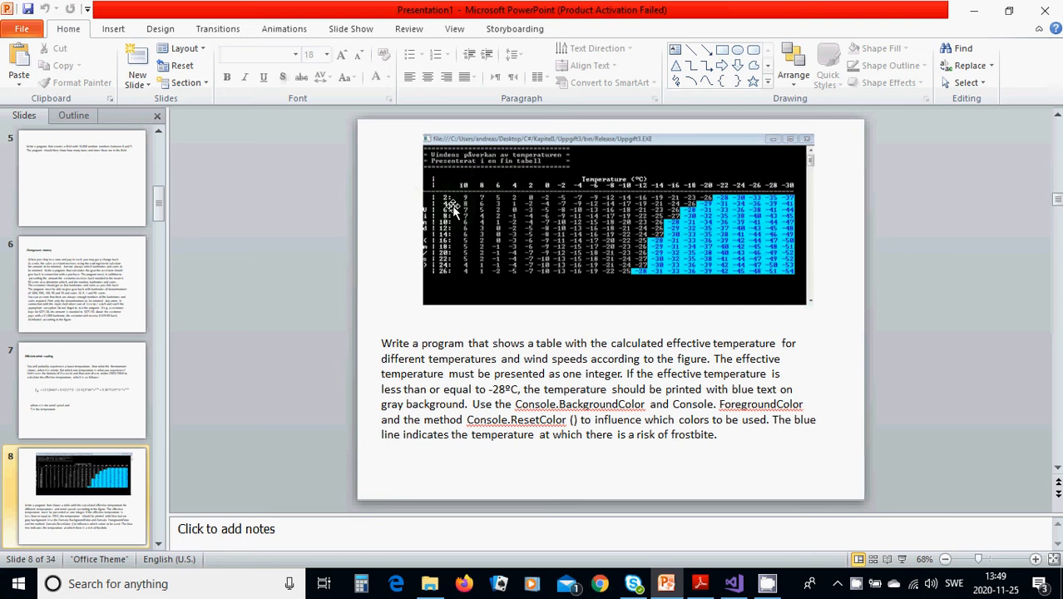
mouse_move(441, 189)
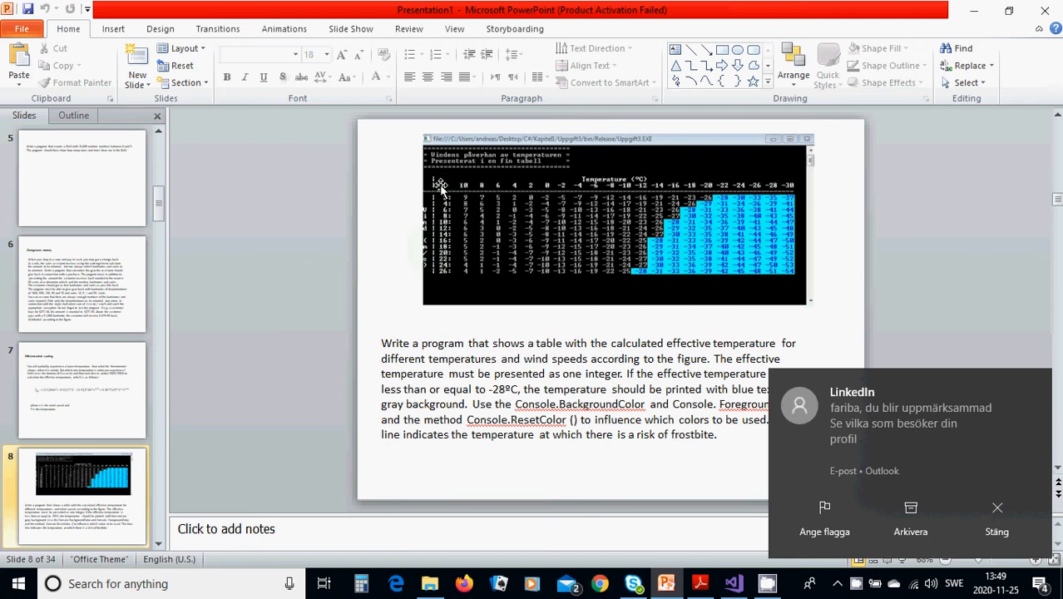
mouse_move(577, 190)
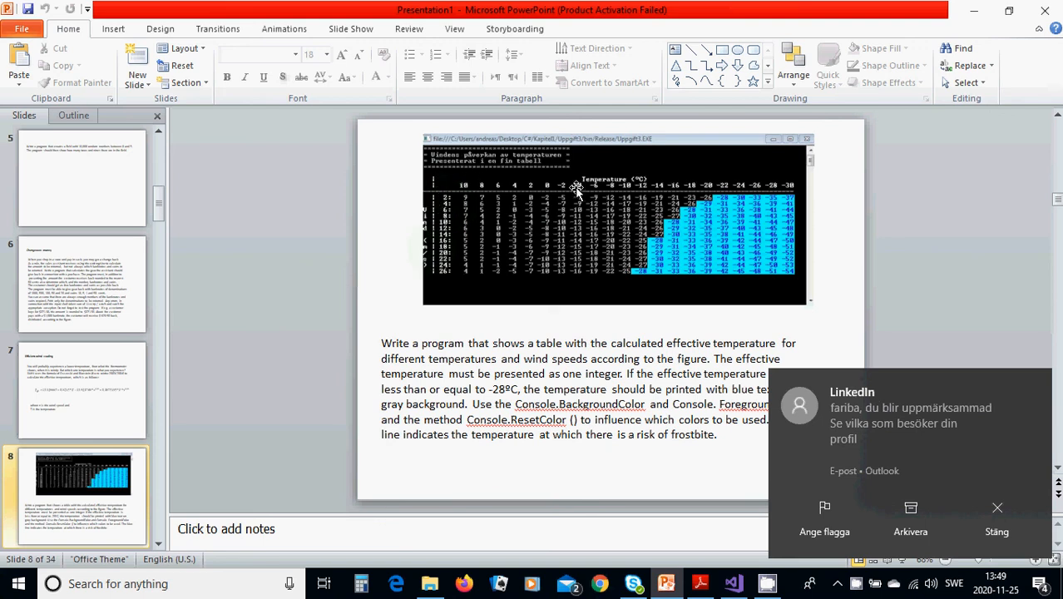
click(996, 519)
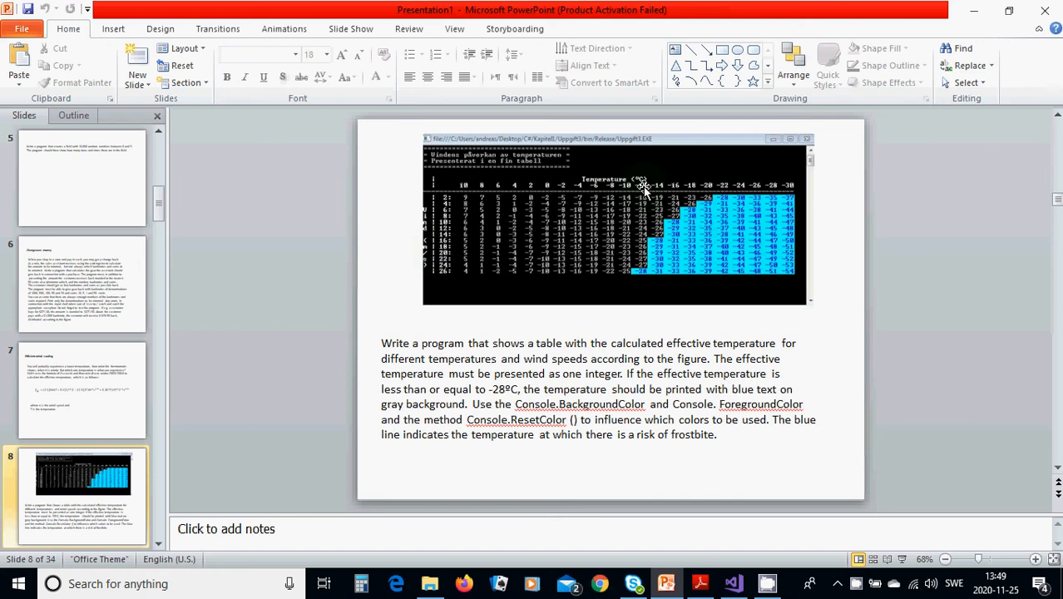
mouse_move(447, 200)
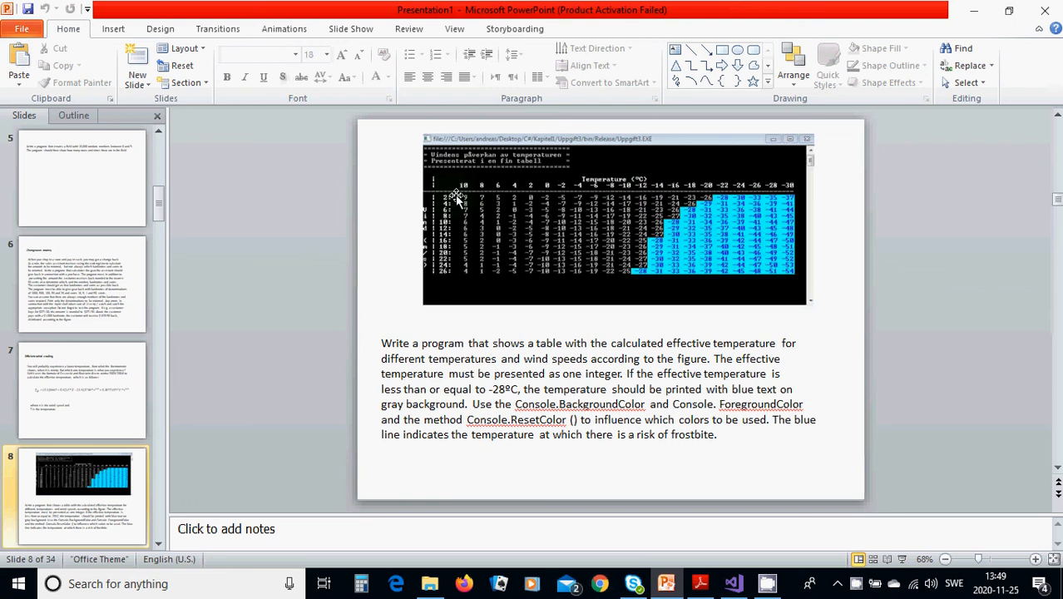
mouse_move(476, 202)
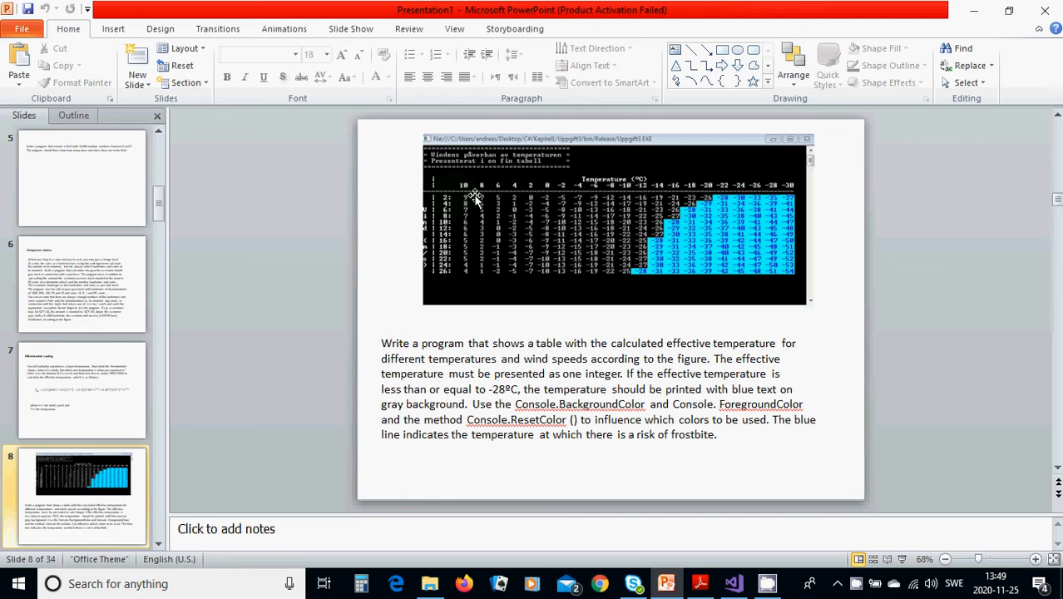
mouse_move(550, 196)
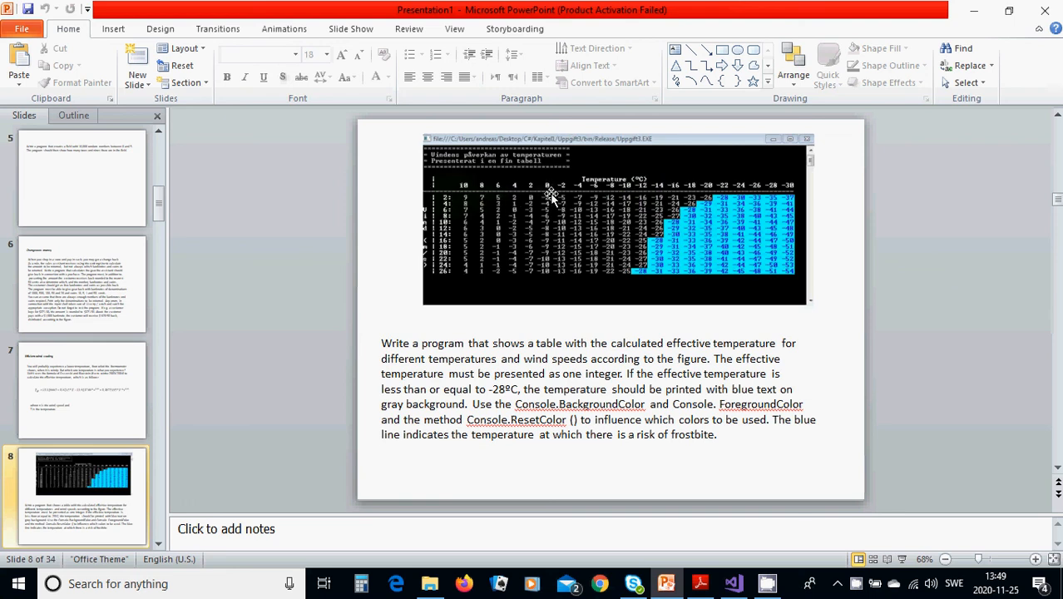
mouse_move(751, 187)
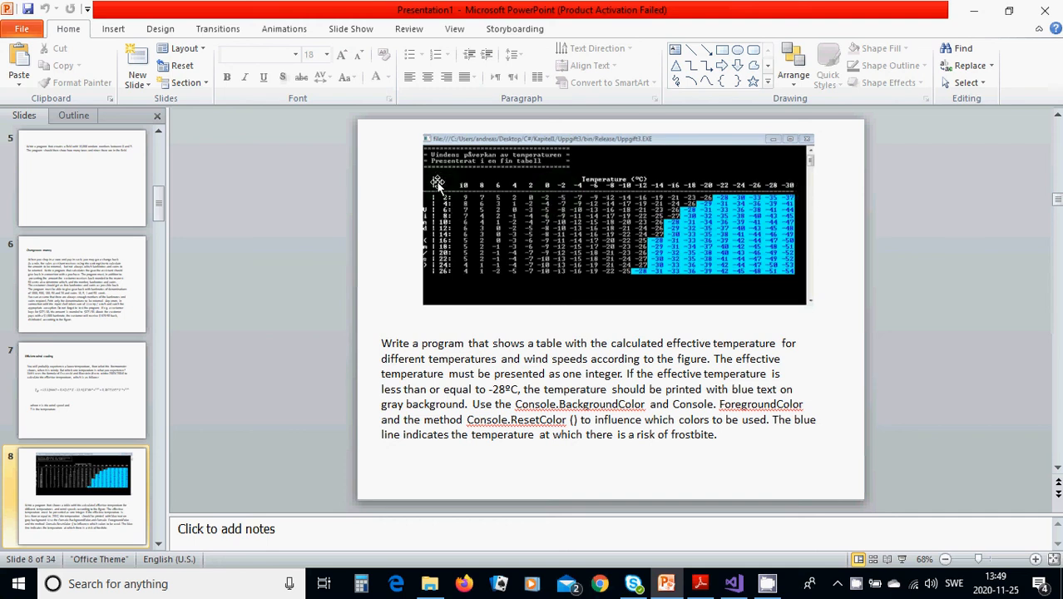
mouse_move(818, 202)
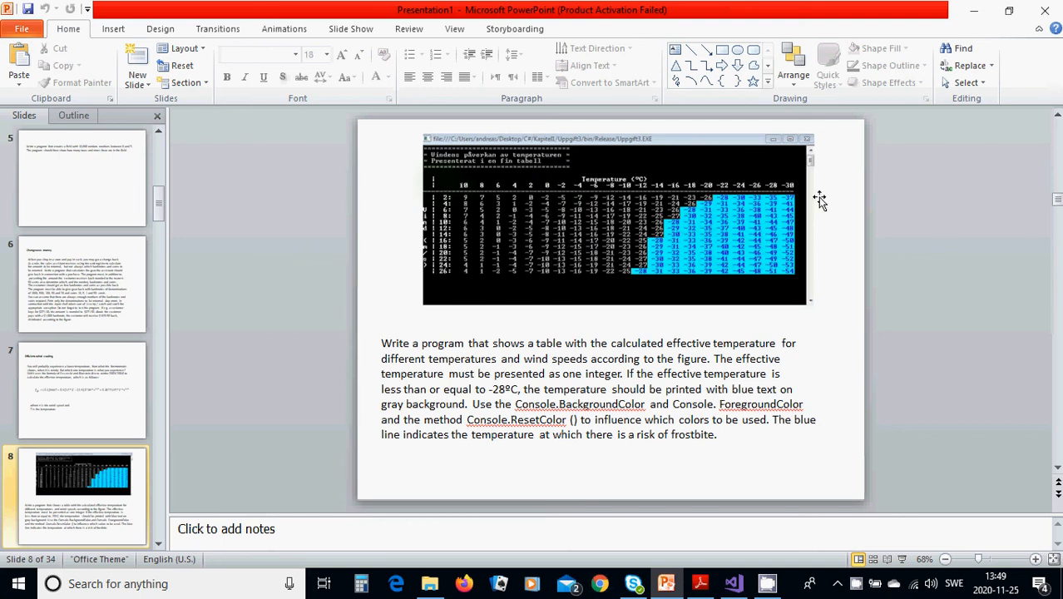
mouse_move(486, 240)
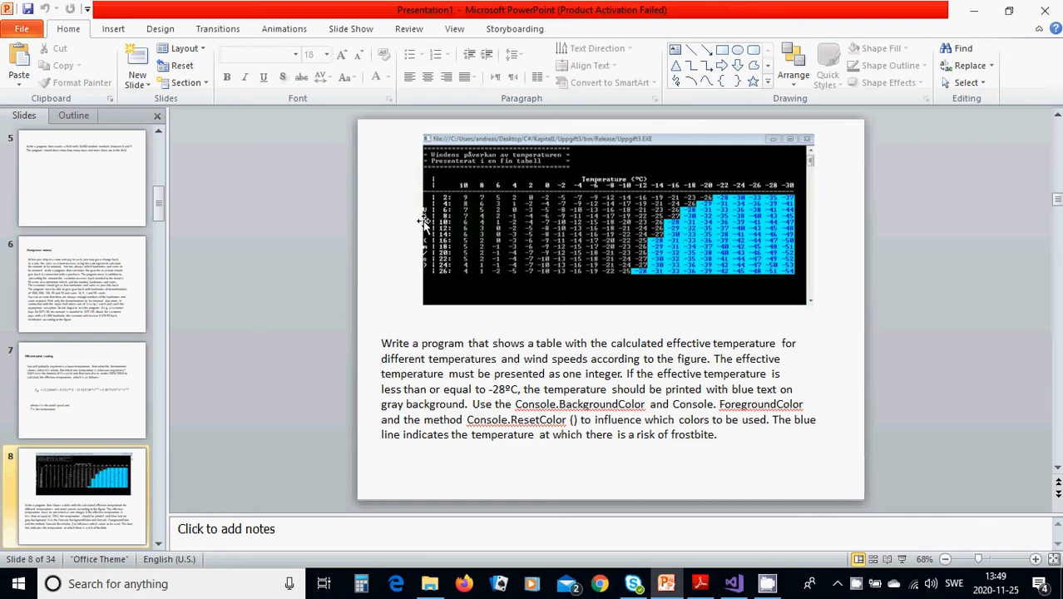
mouse_move(429, 274)
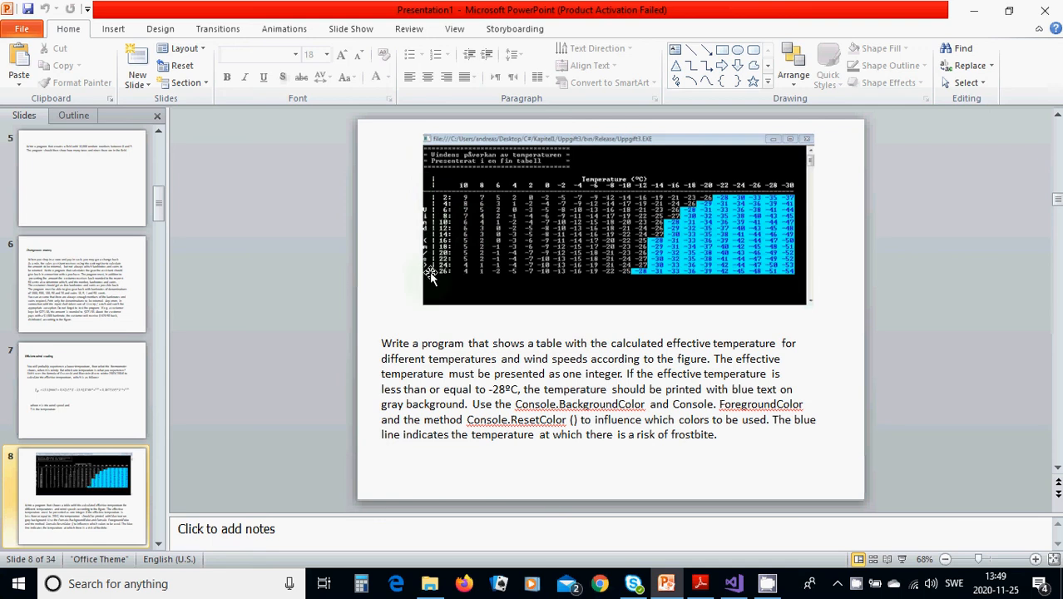
mouse_move(452, 199)
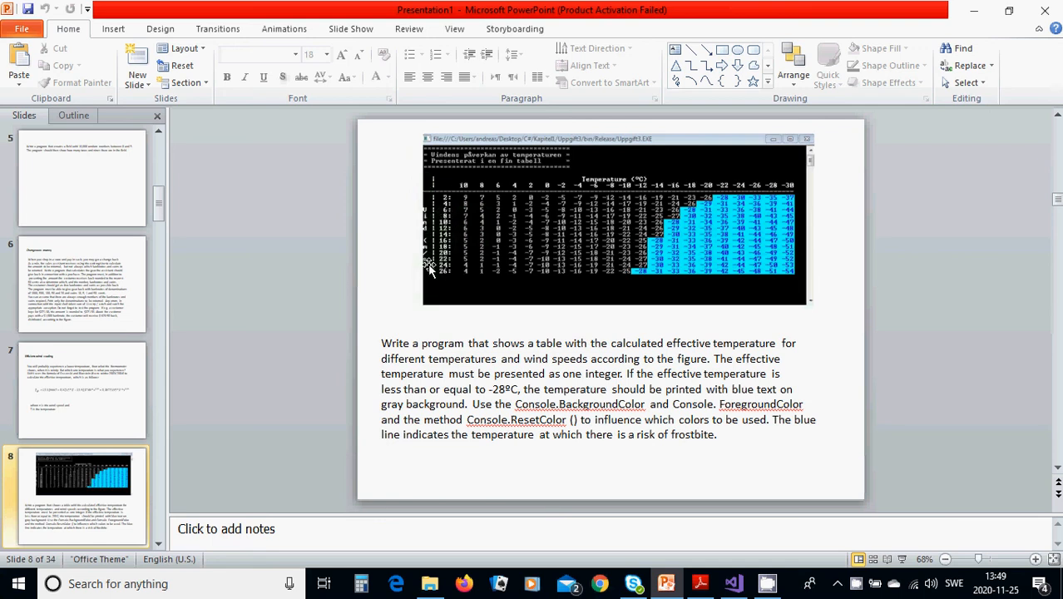
mouse_move(435, 181)
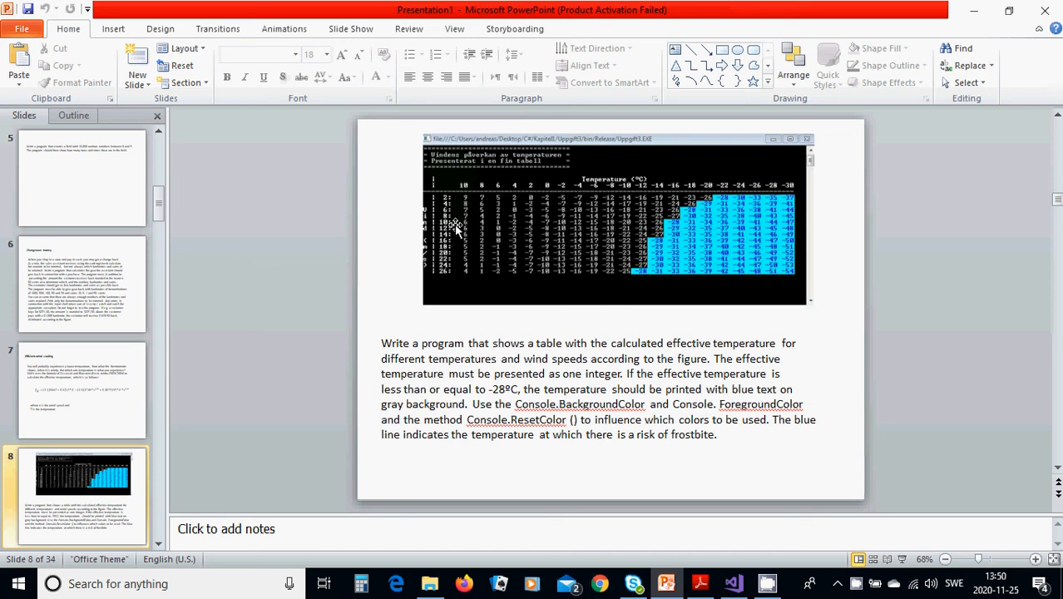
mouse_move(457, 281)
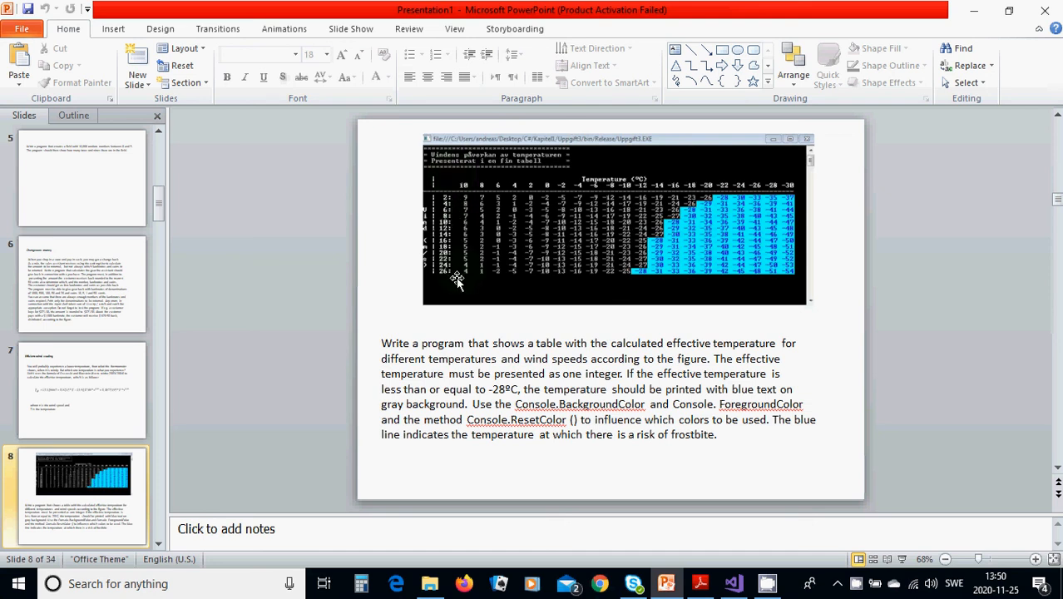
mouse_move(469, 196)
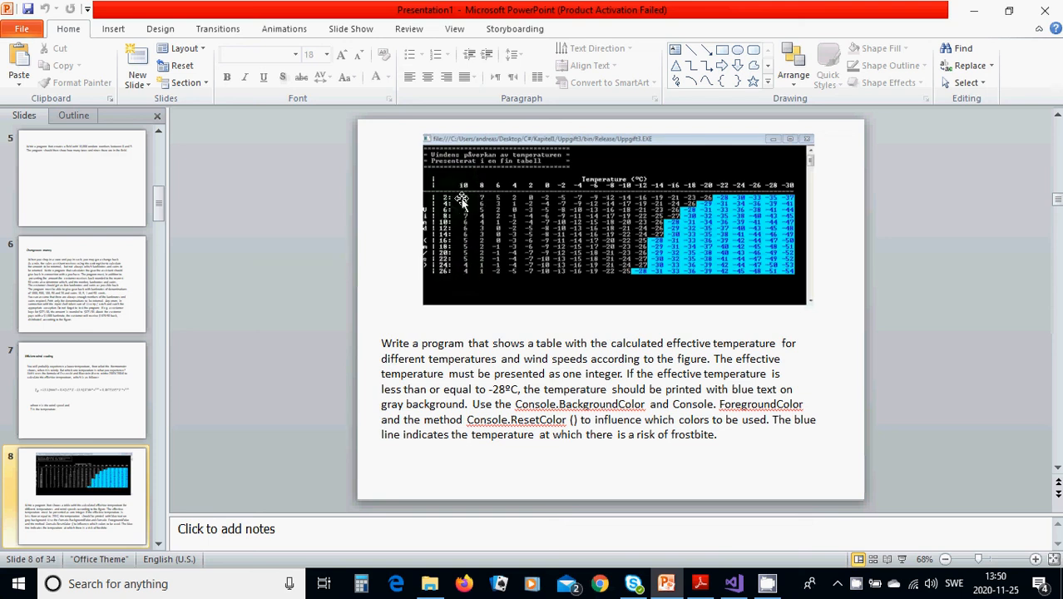
mouse_move(495, 208)
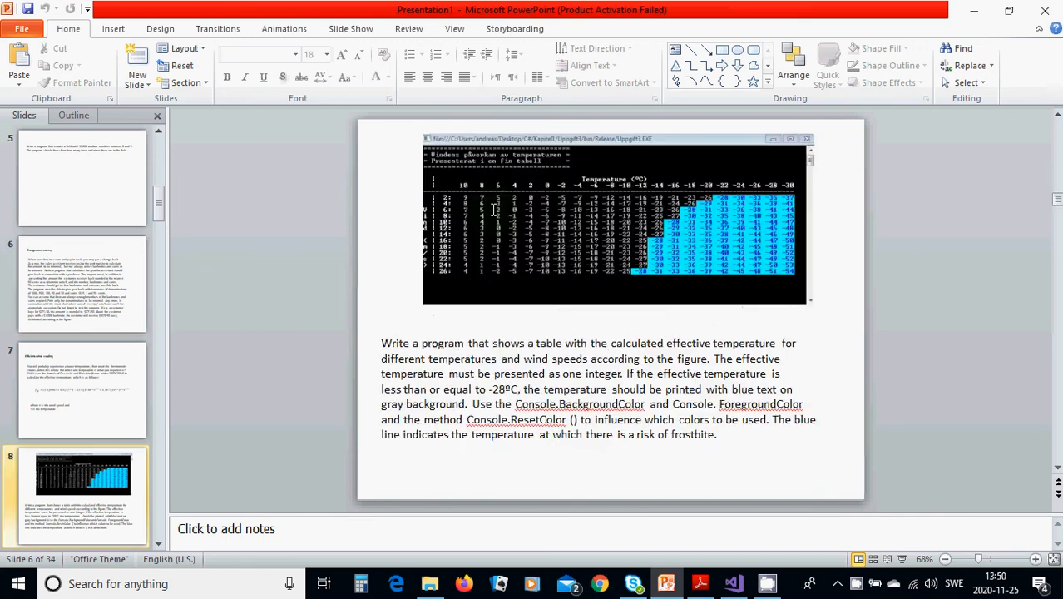
click(81, 390)
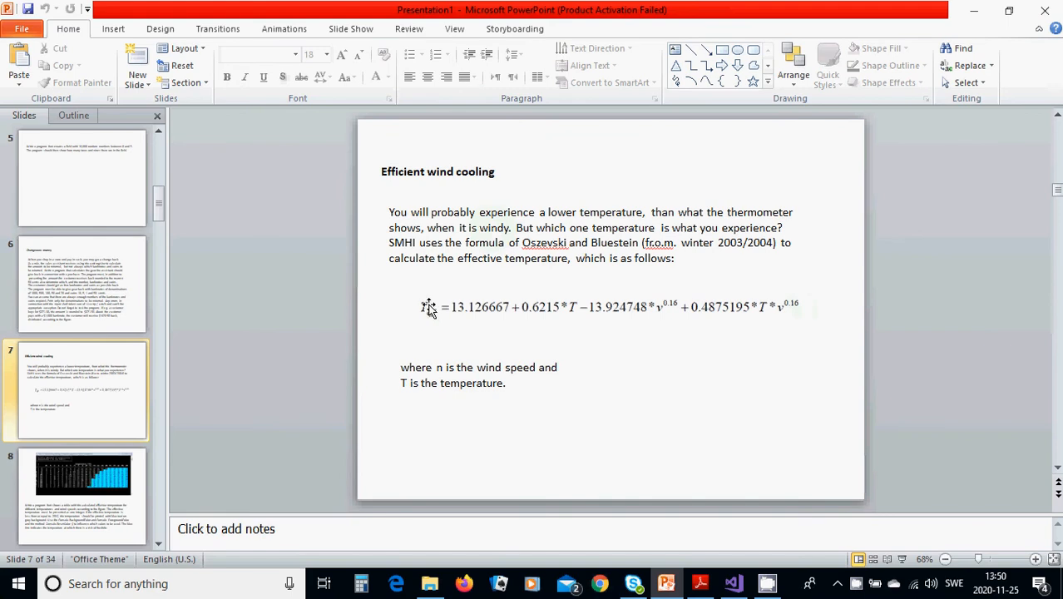
mouse_move(453, 314)
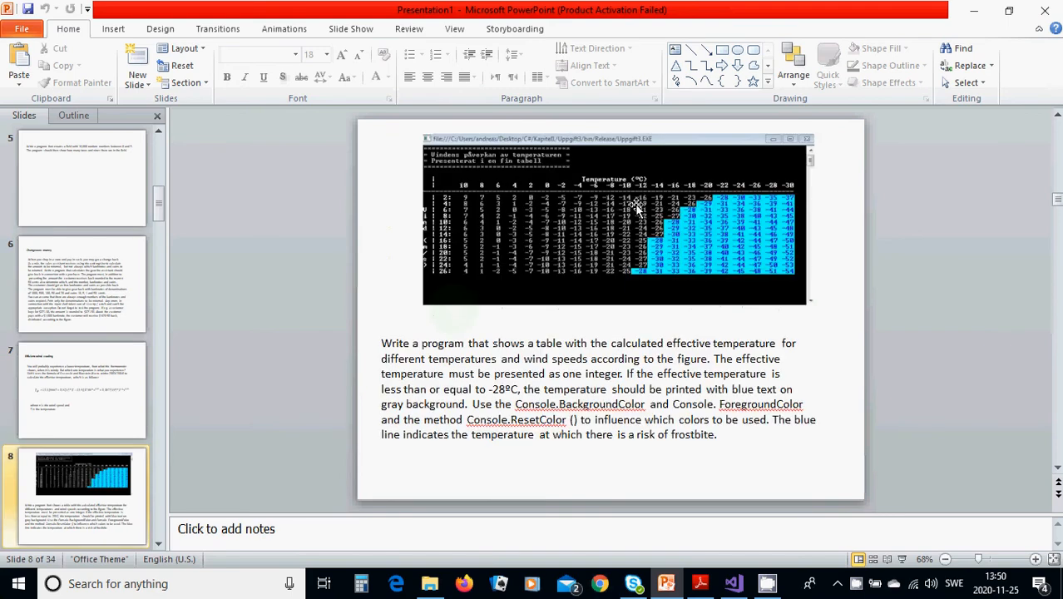
mouse_move(785, 275)
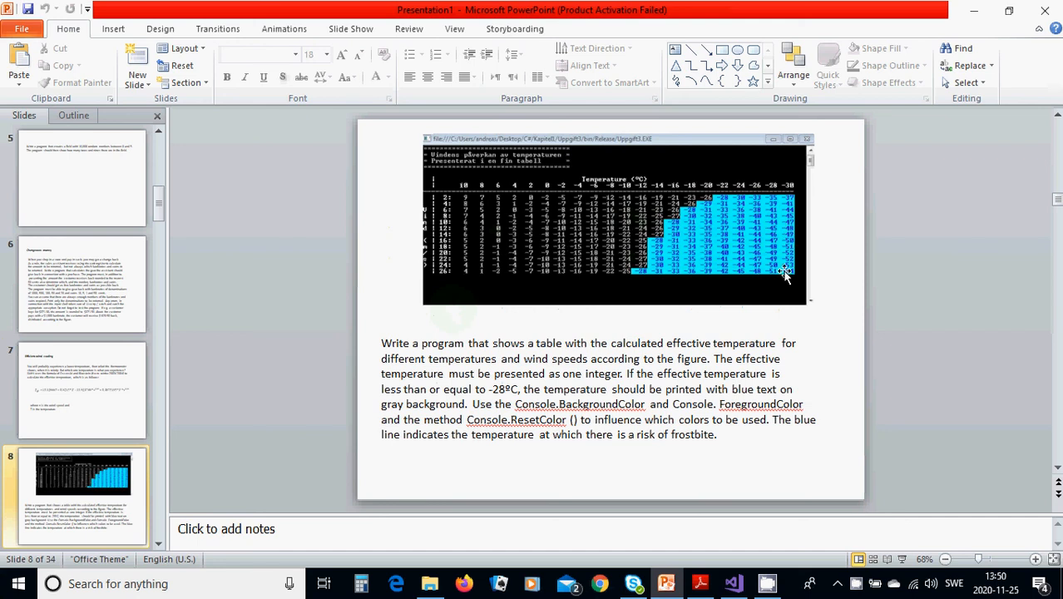
mouse_move(745, 282)
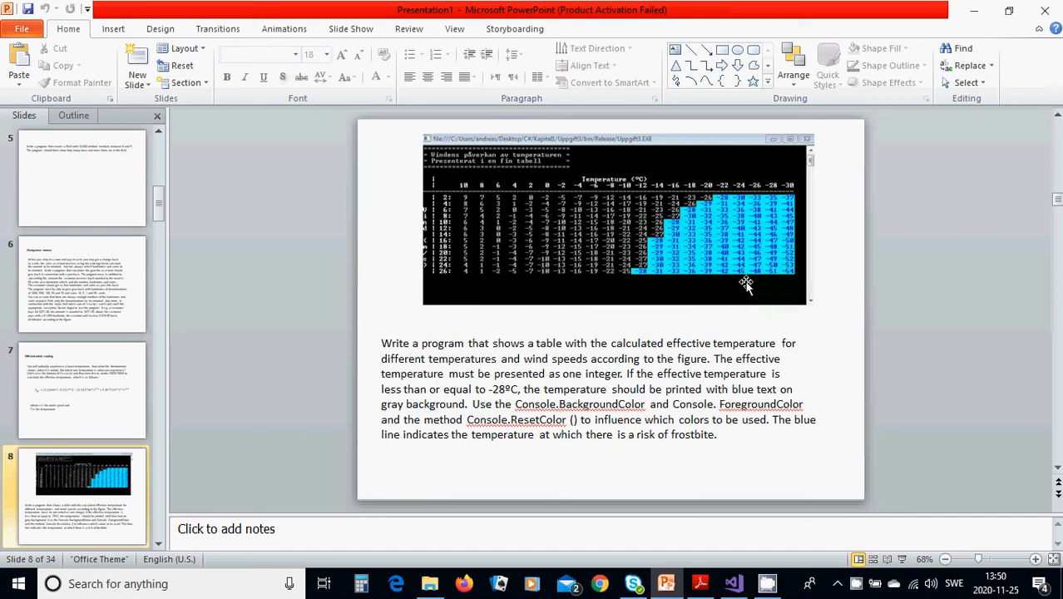
mouse_move(722, 239)
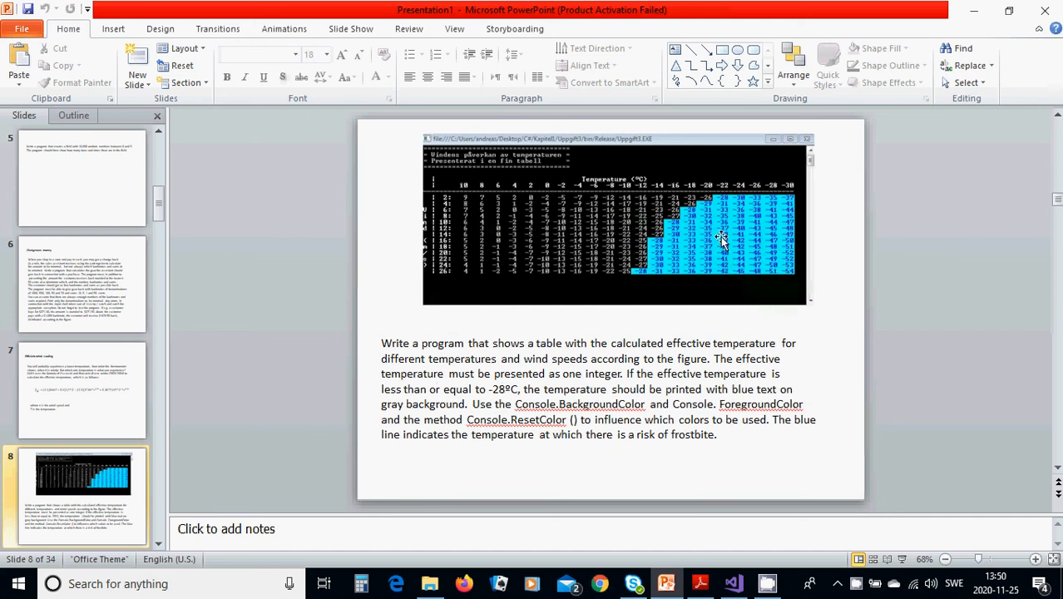
mouse_move(722, 202)
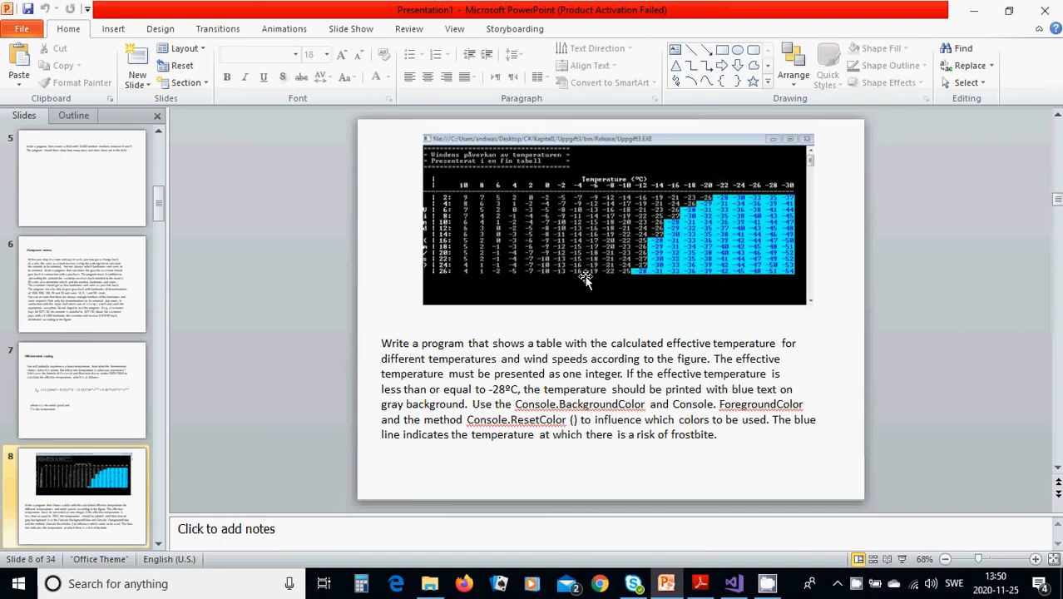
mouse_move(719, 279)
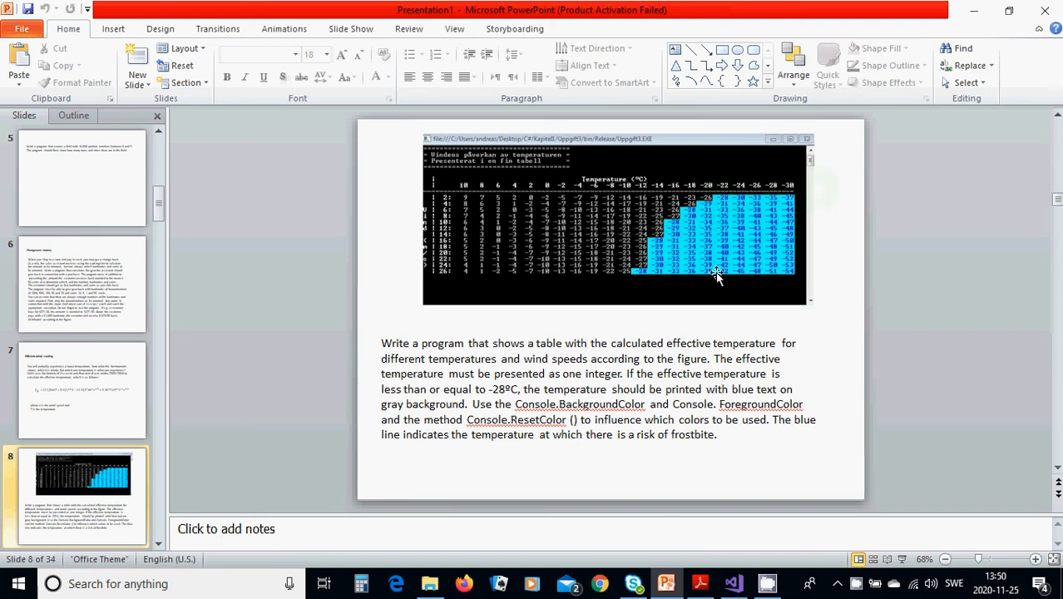
mouse_move(712, 276)
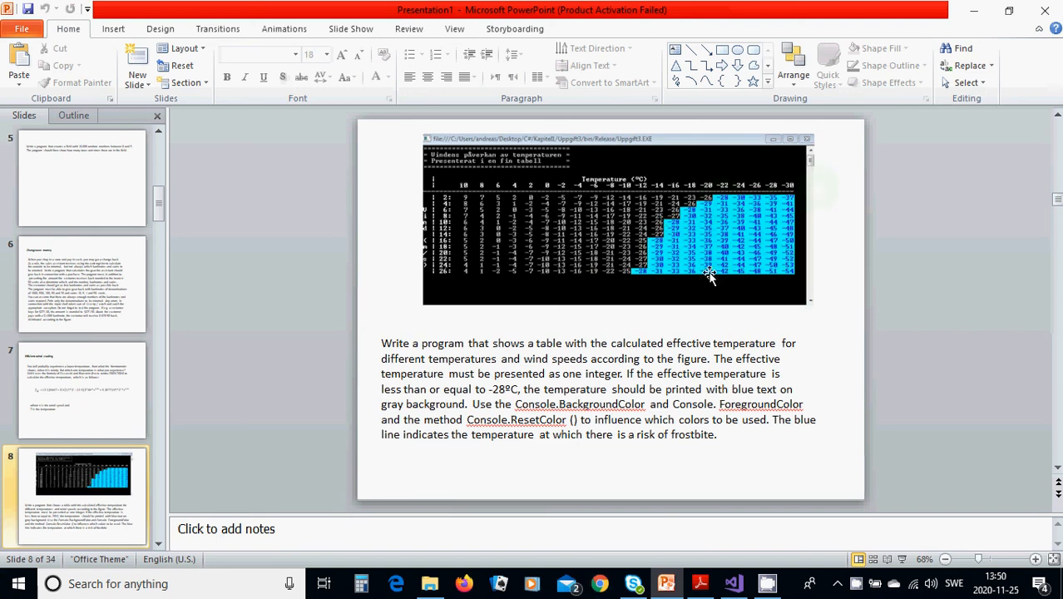
mouse_move(599, 348)
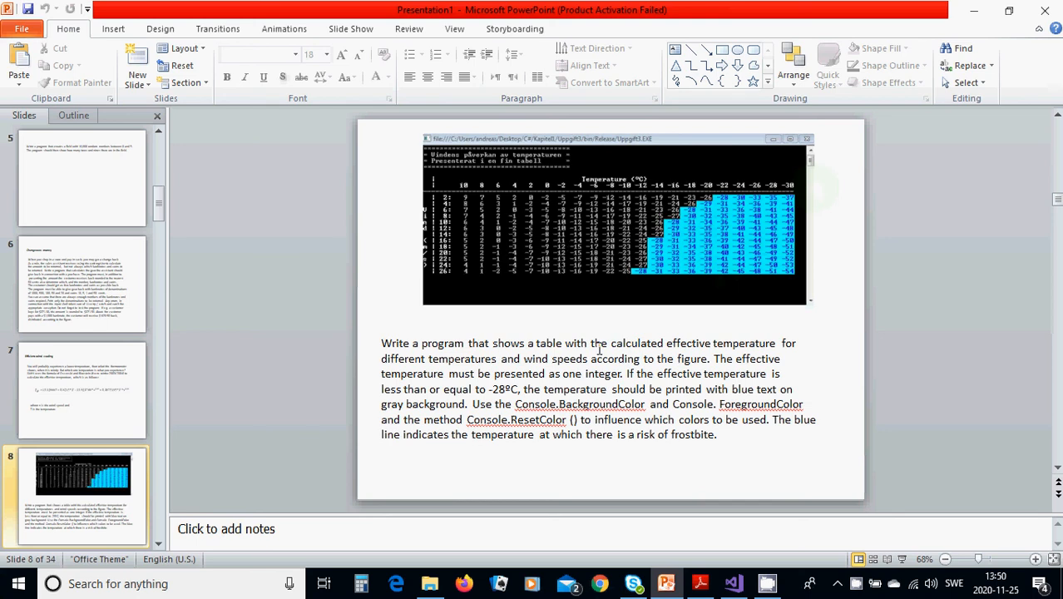
mouse_move(732, 582)
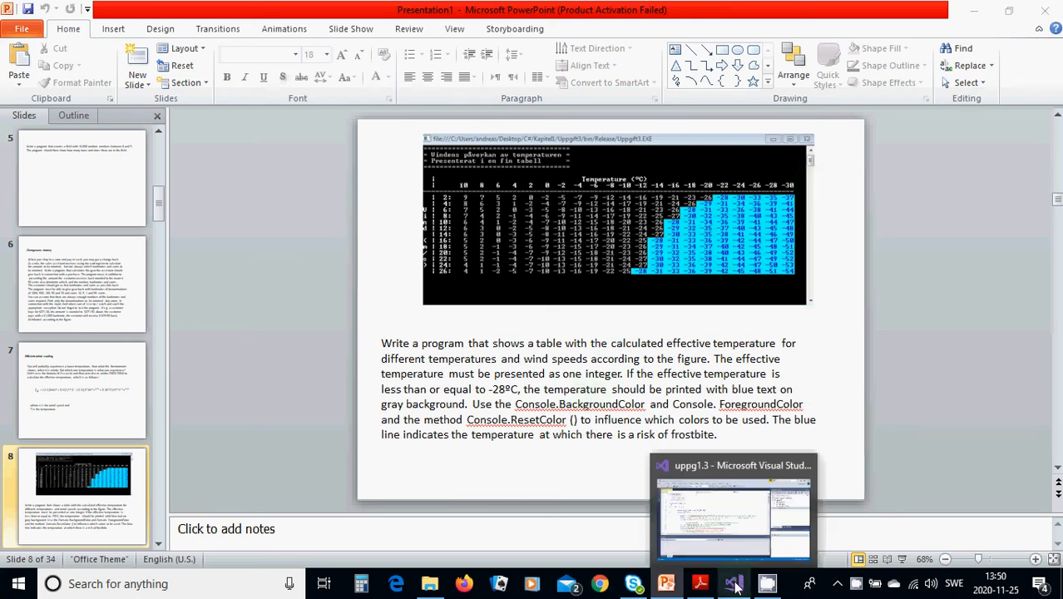
Switch to Visual Studio showing Program.cs of the uppg1.3 project
click(732, 582)
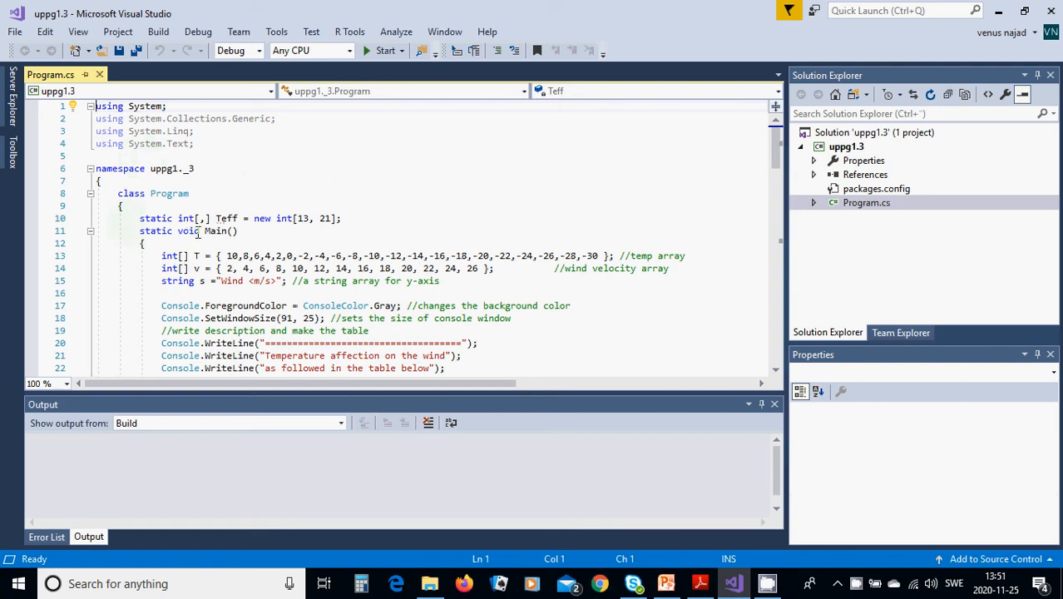
mouse_move(213, 229)
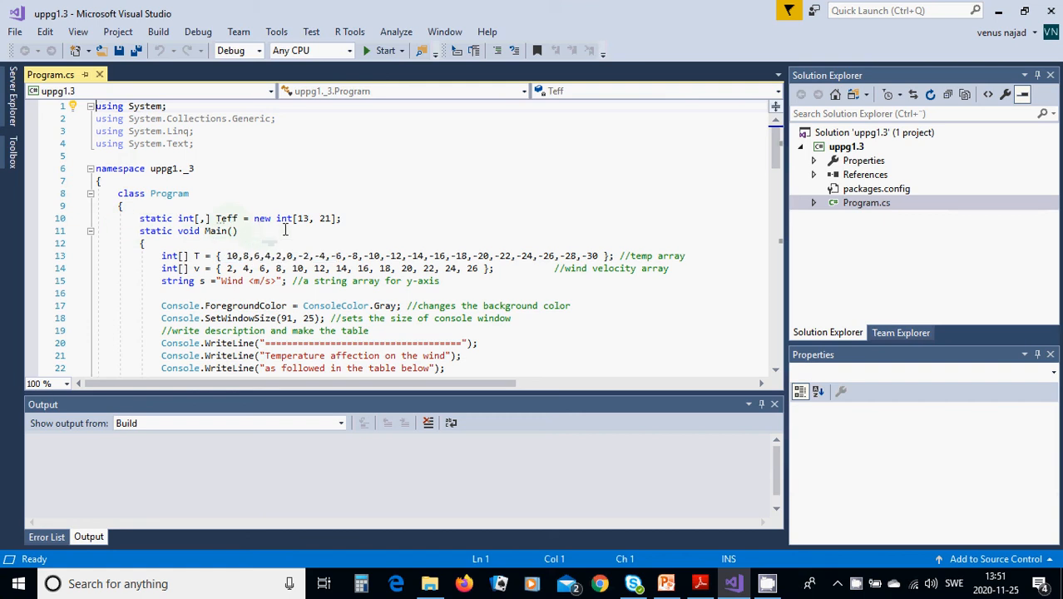
mouse_move(323, 217)
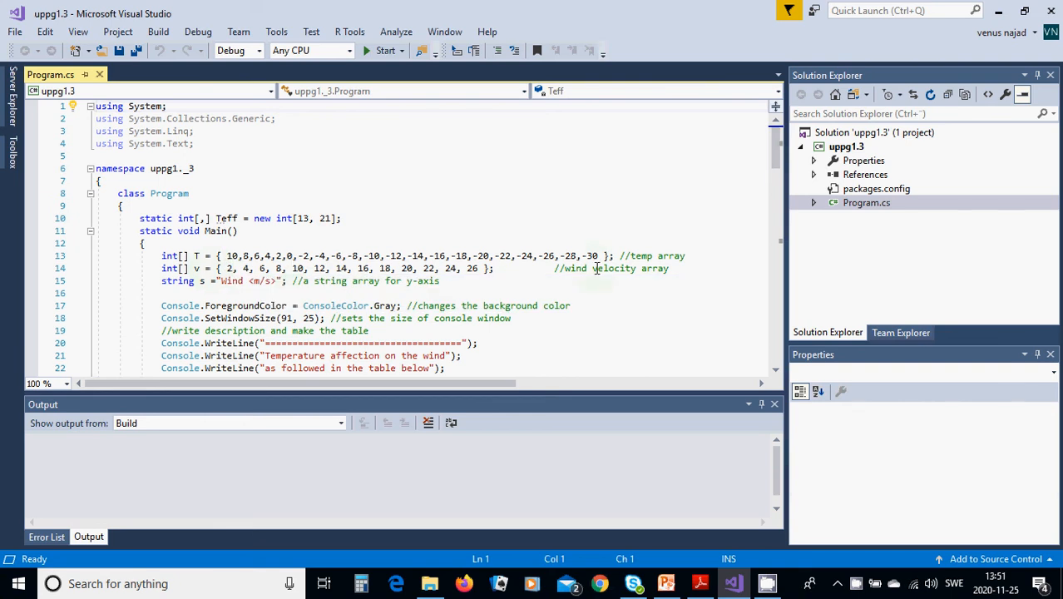
mouse_move(233, 280)
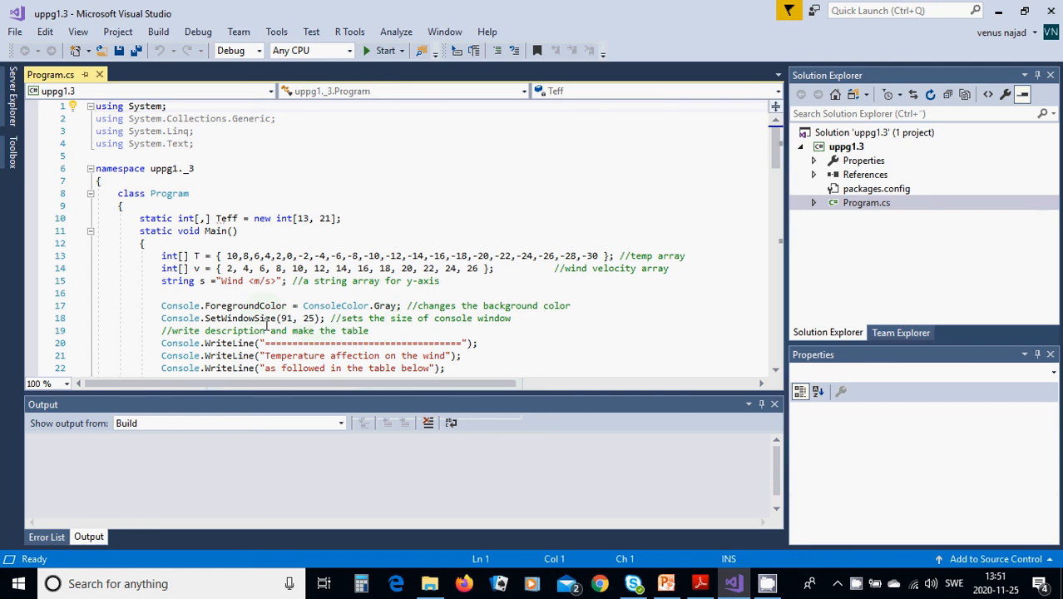
mouse_move(251, 330)
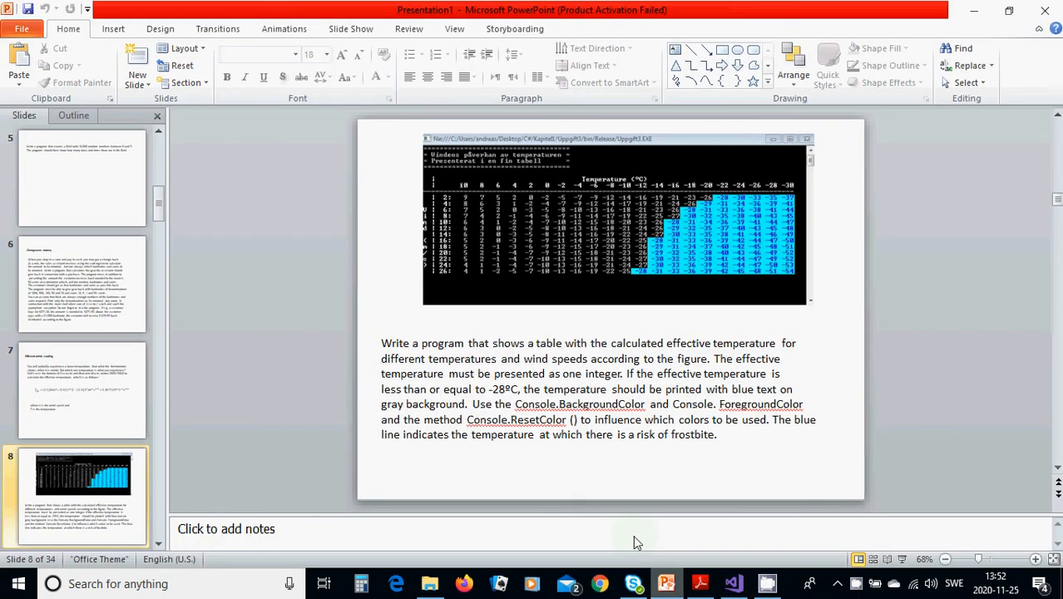
mouse_move(655, 320)
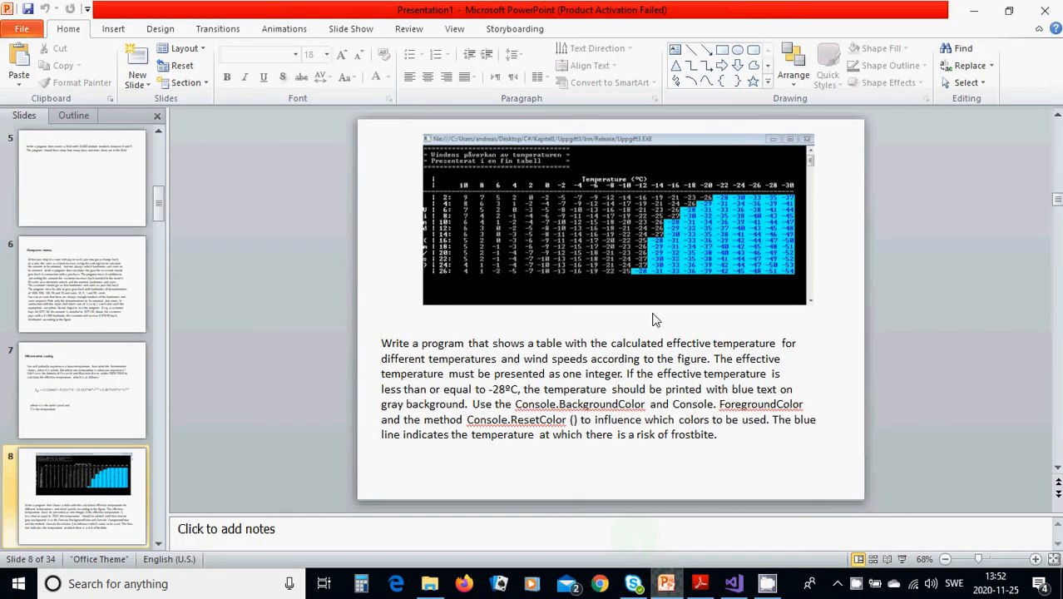
mouse_move(724, 486)
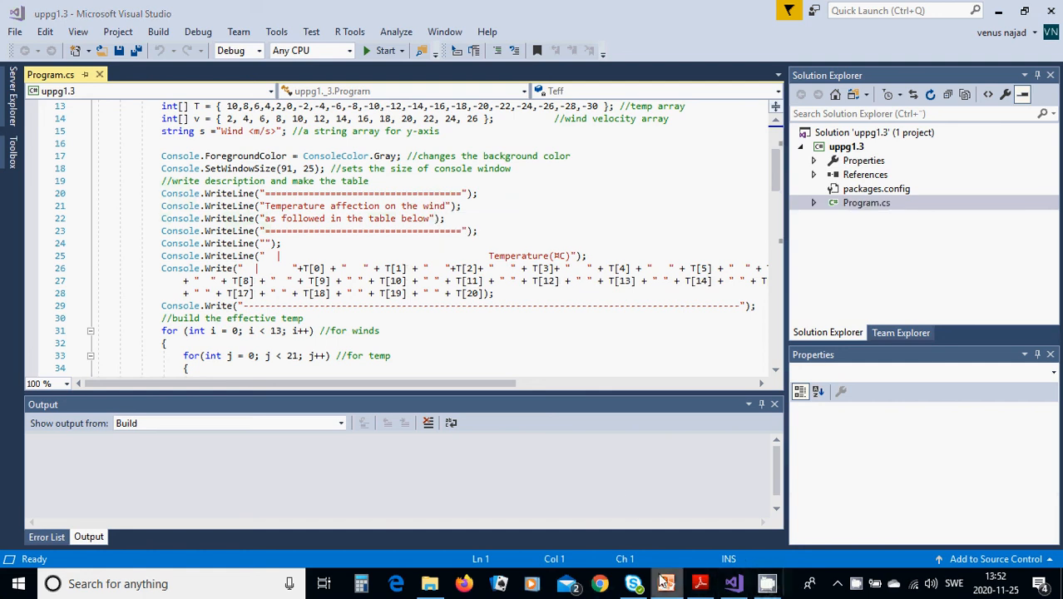
click(665, 582)
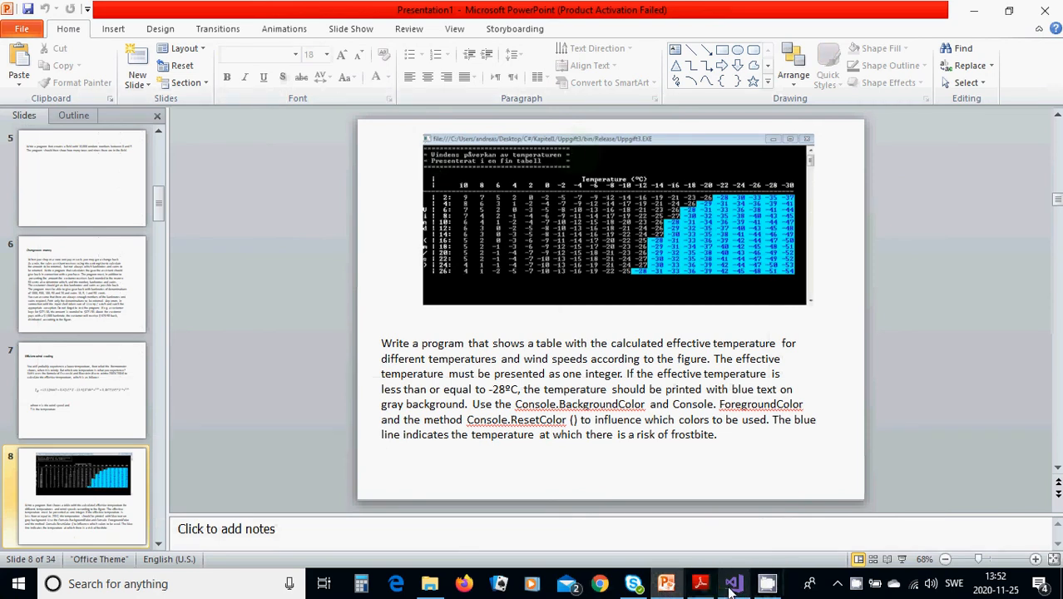
click(732, 582)
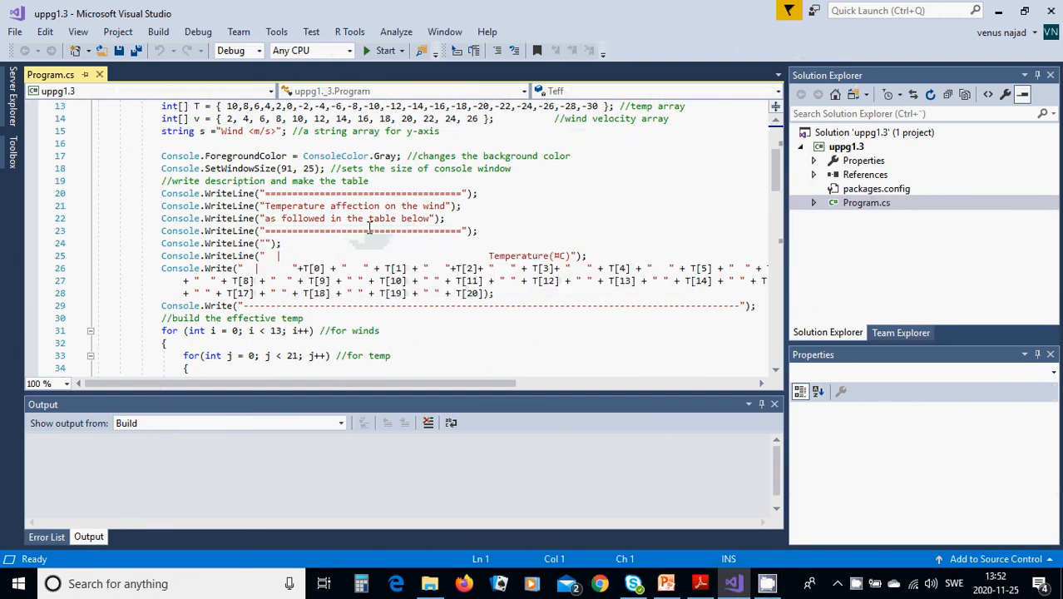
mouse_move(370, 229)
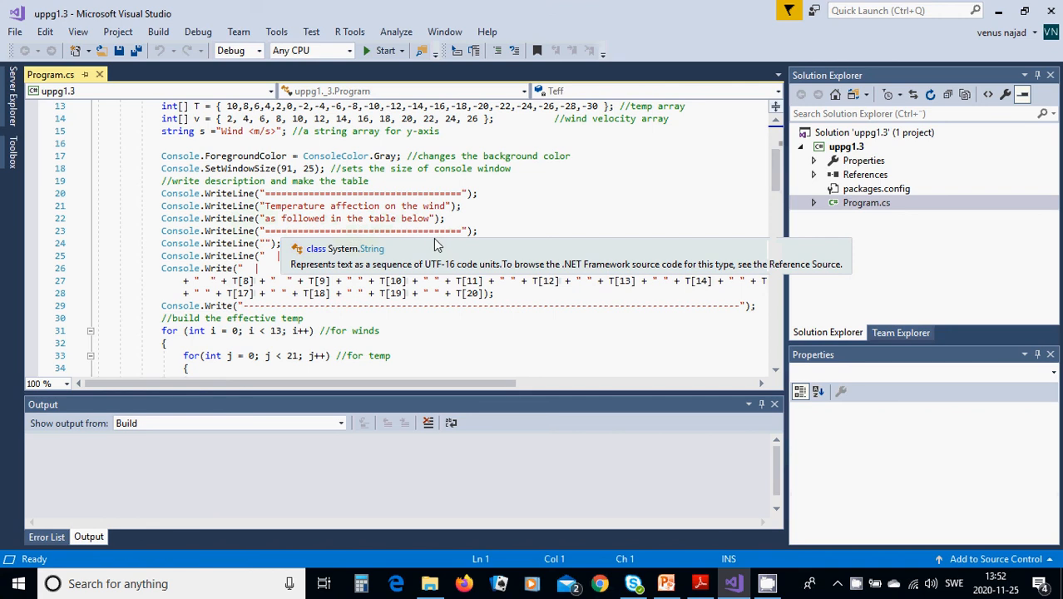
mouse_move(457, 236)
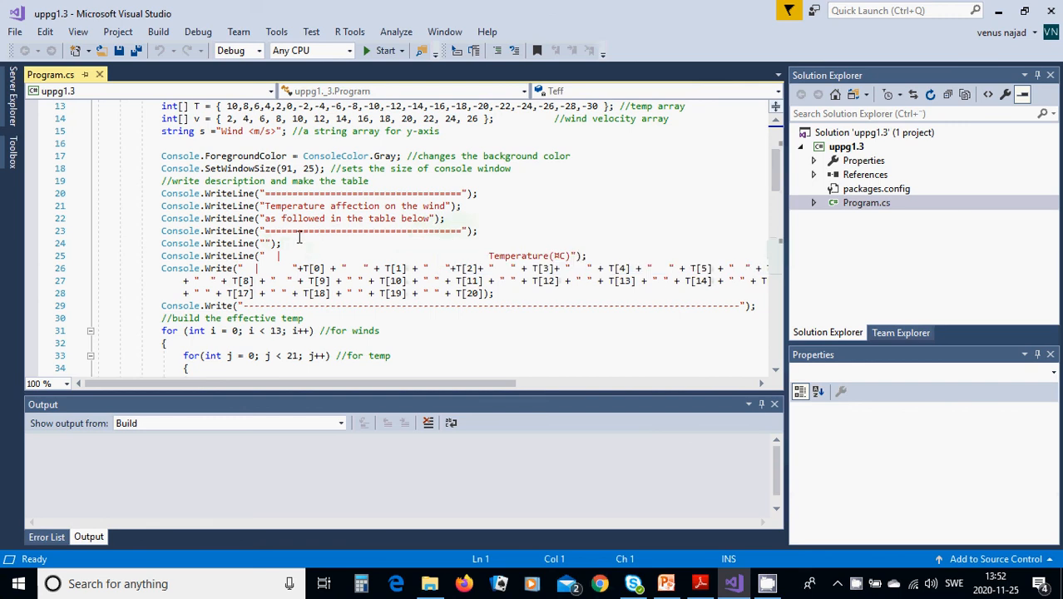
mouse_move(287, 243)
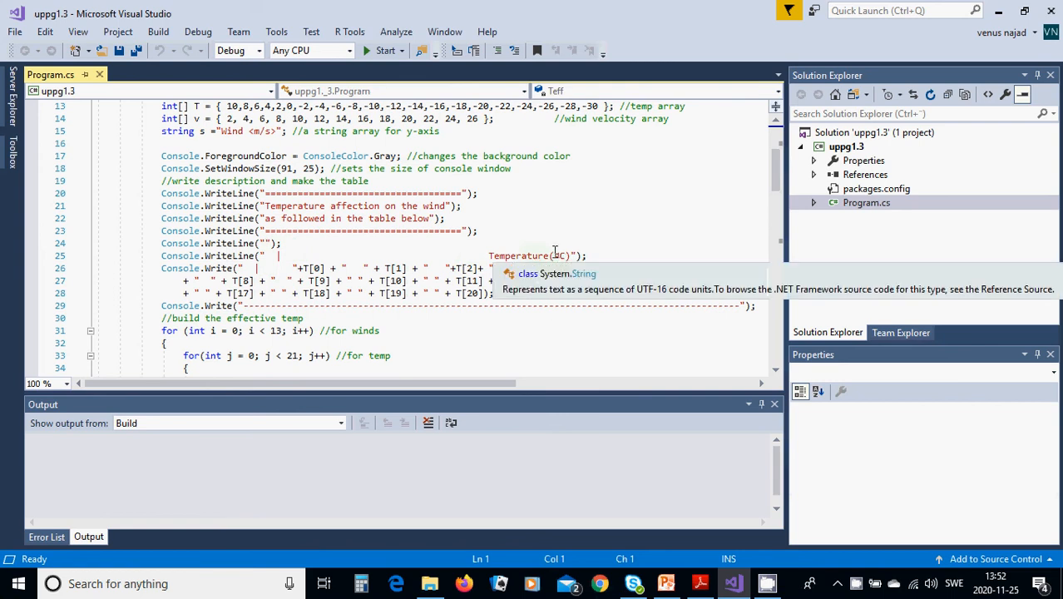
mouse_move(552, 262)
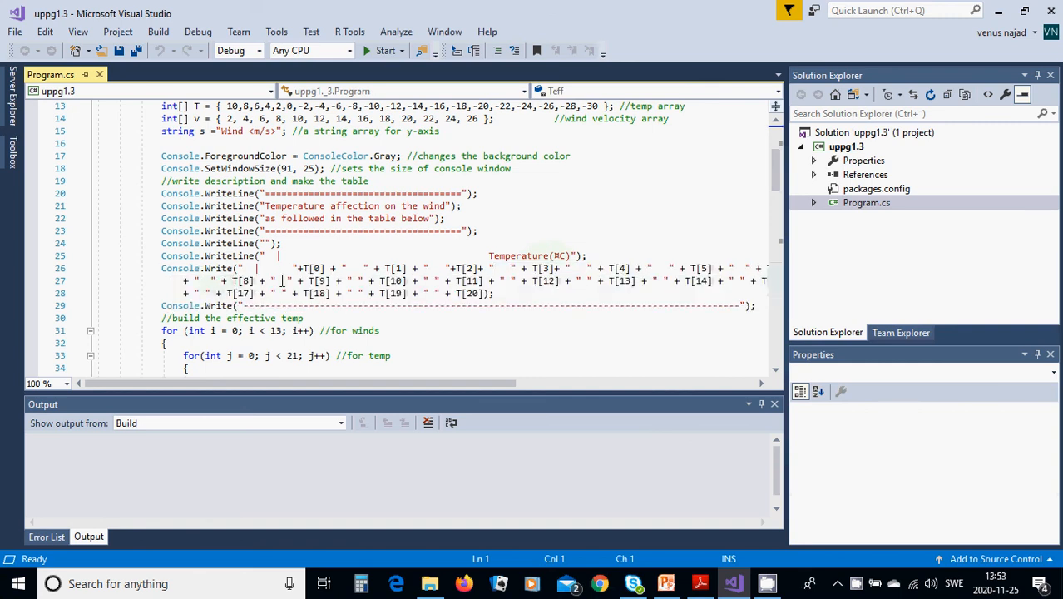
mouse_move(299, 268)
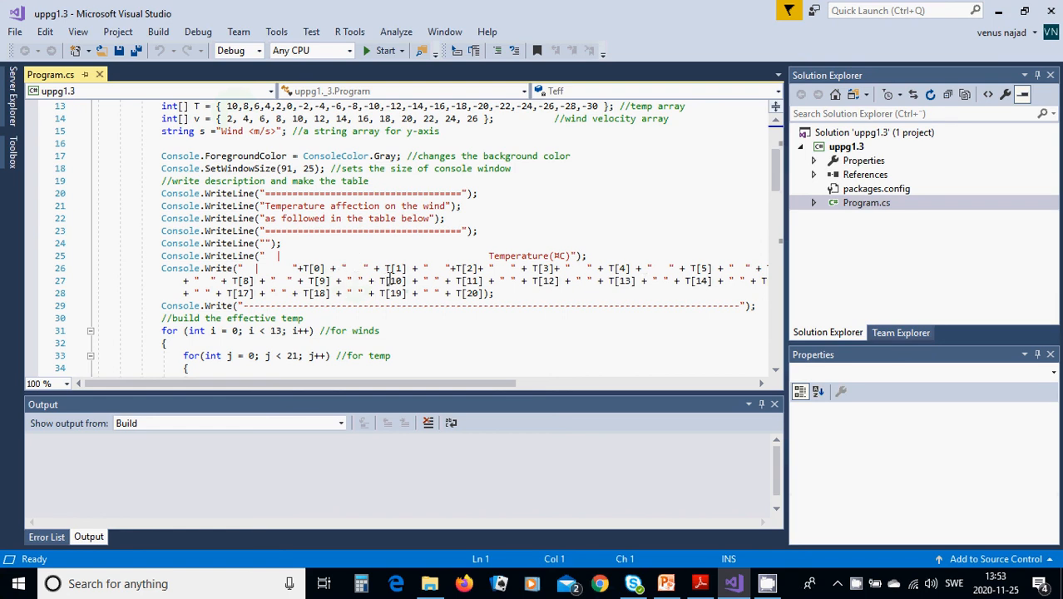
mouse_move(676, 280)
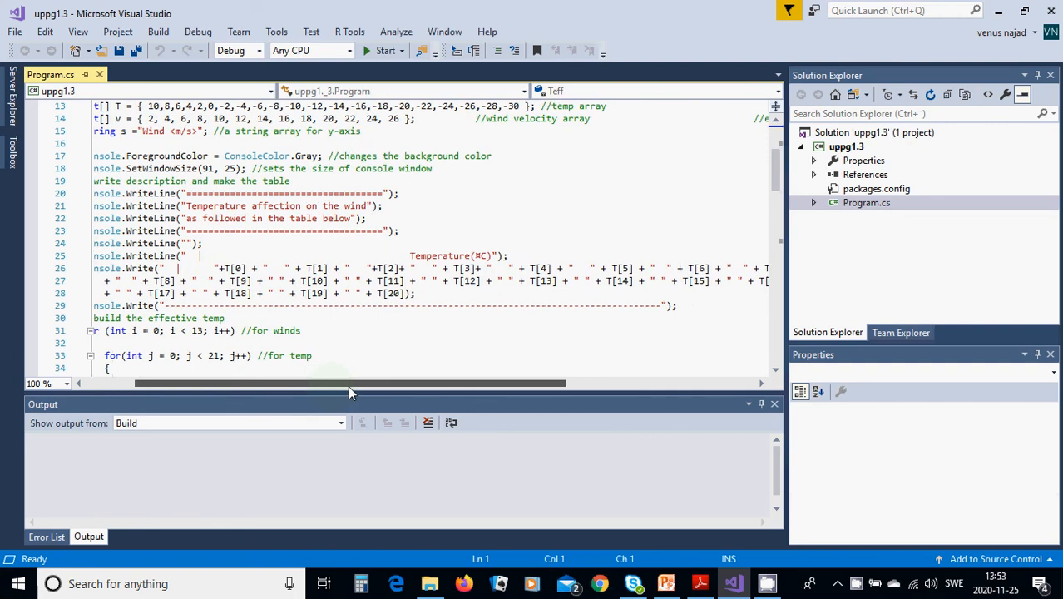
scroll(right, 3)
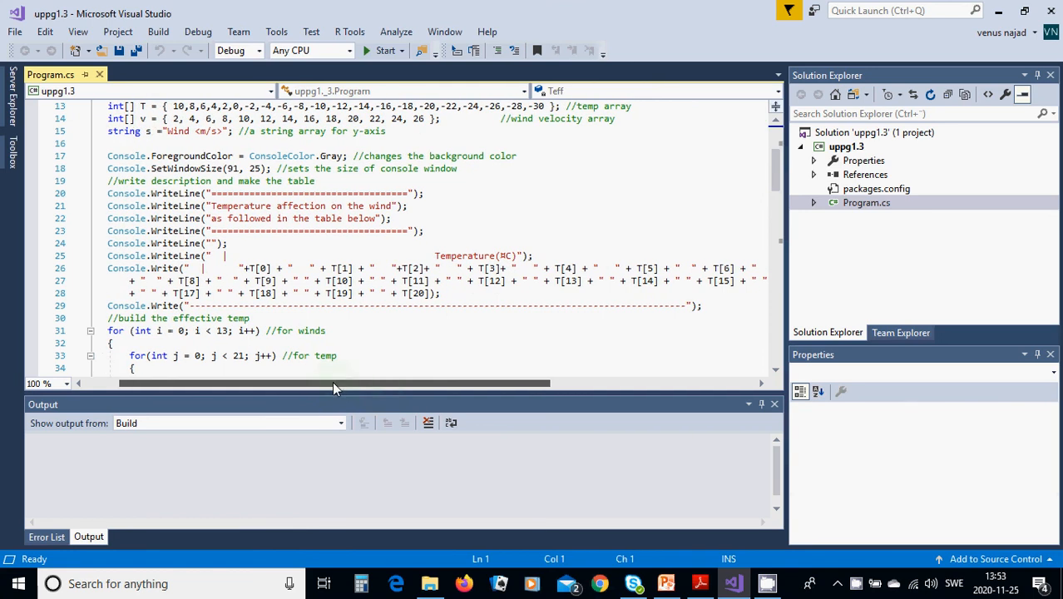
scroll(right, 3)
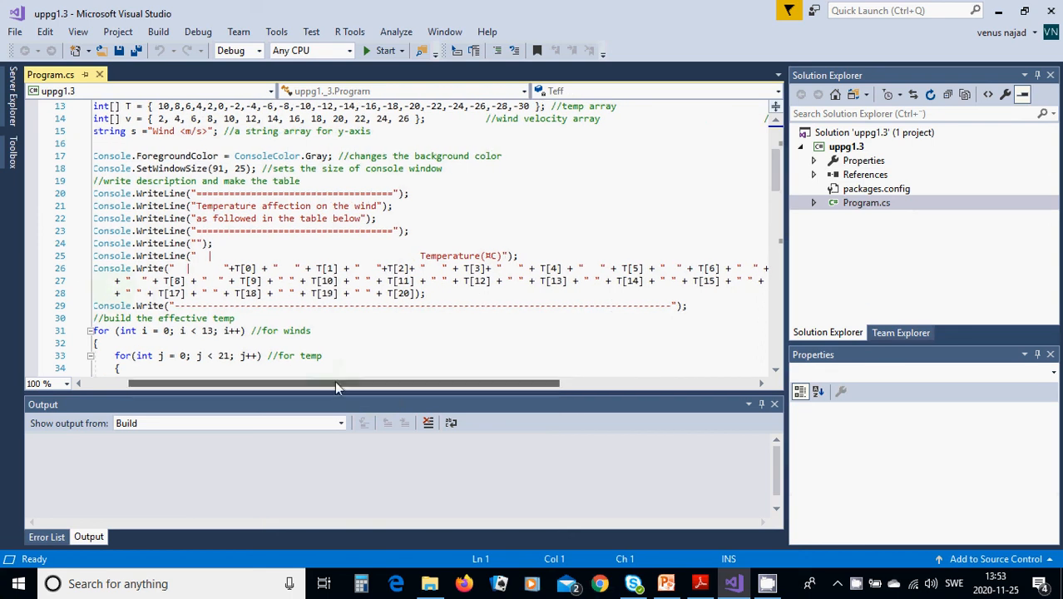
scroll(right, 3)
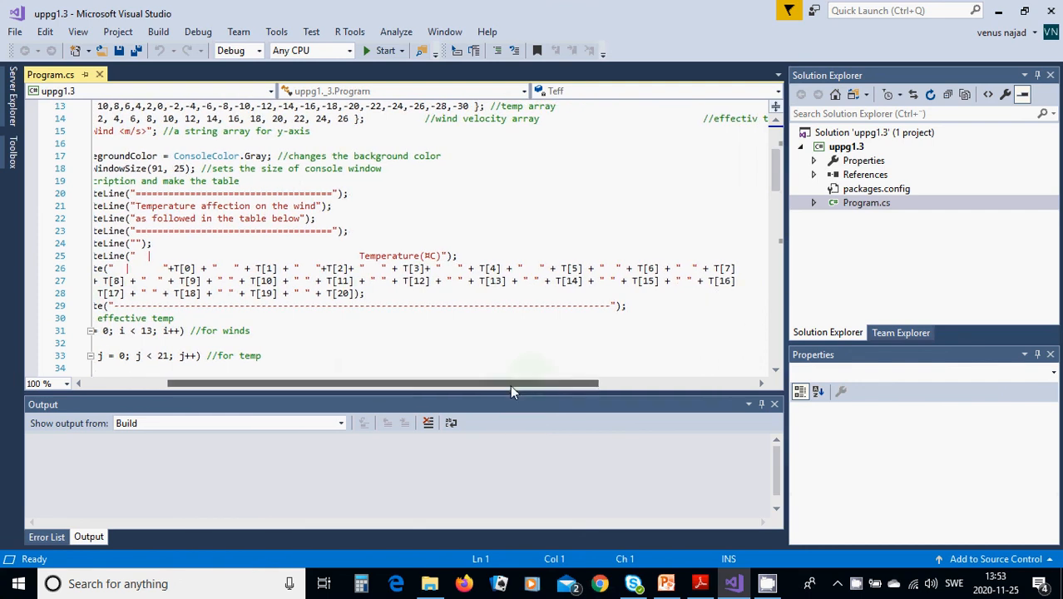
scroll(left, 3)
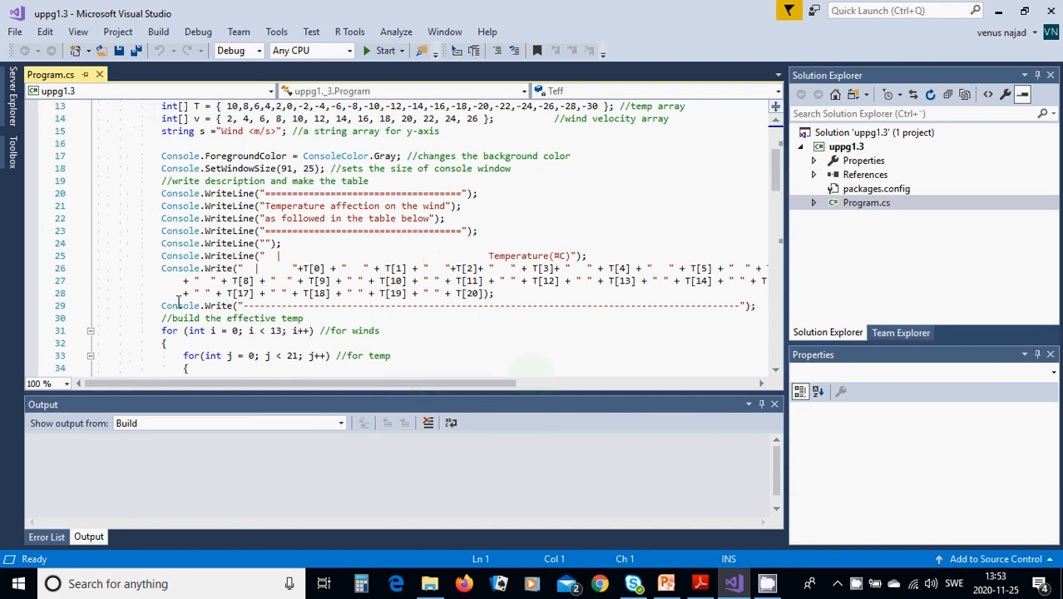
mouse_move(464, 299)
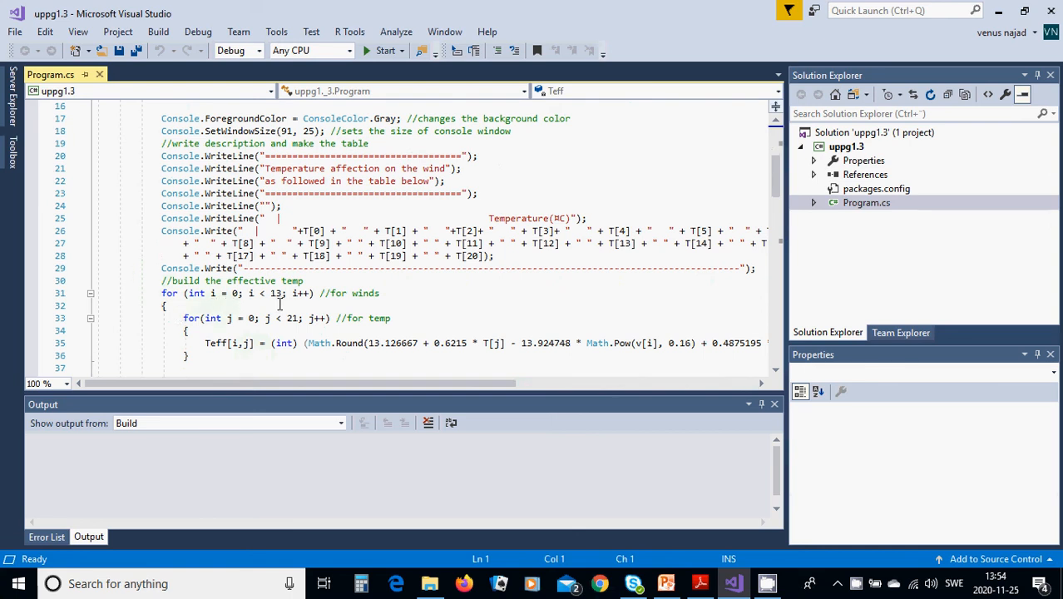
mouse_move(327, 306)
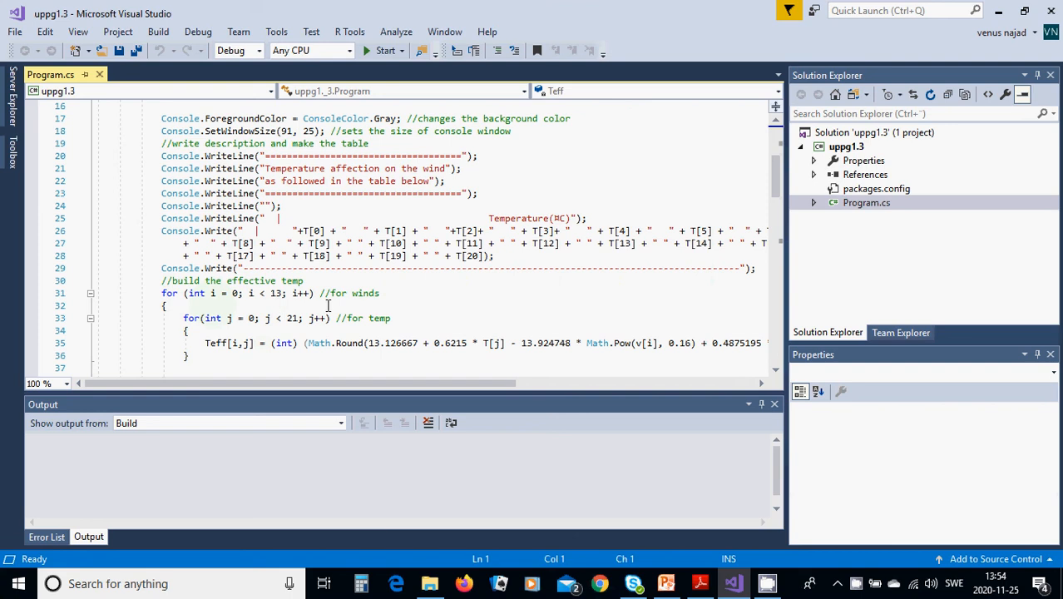
mouse_move(276, 328)
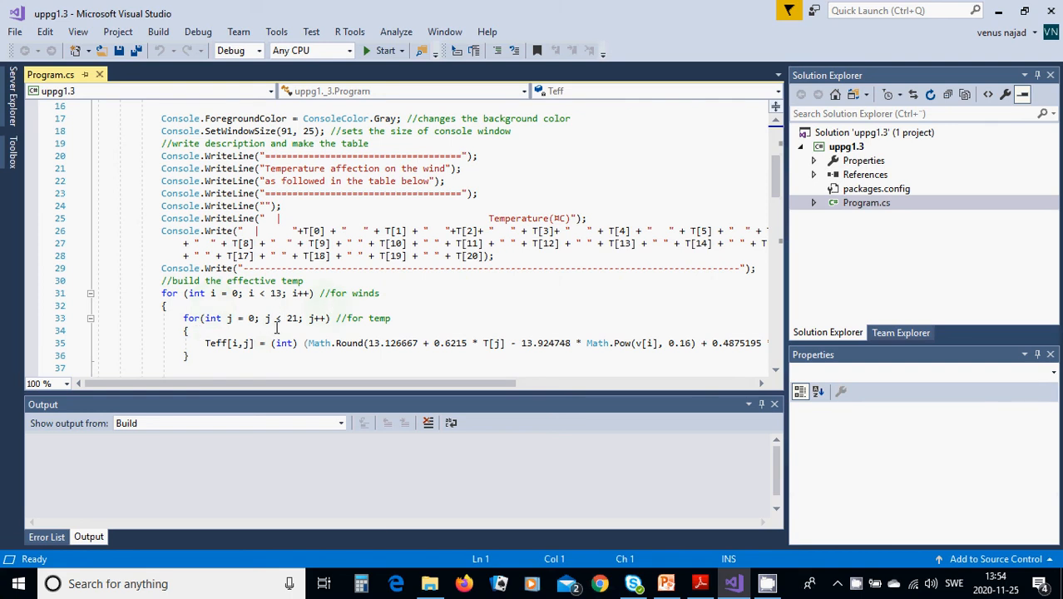
mouse_move(372, 329)
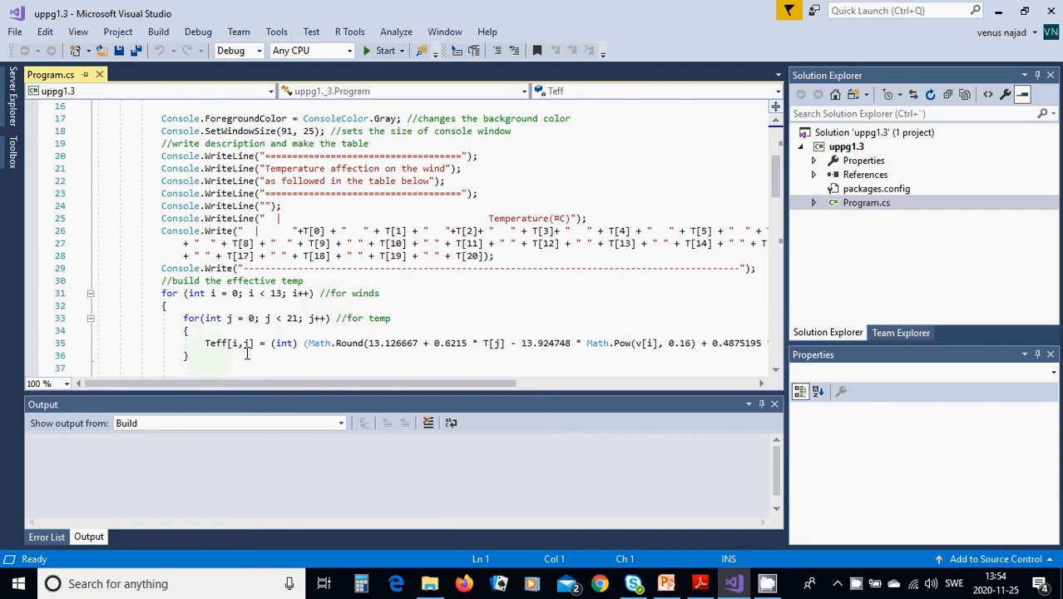
mouse_move(281, 355)
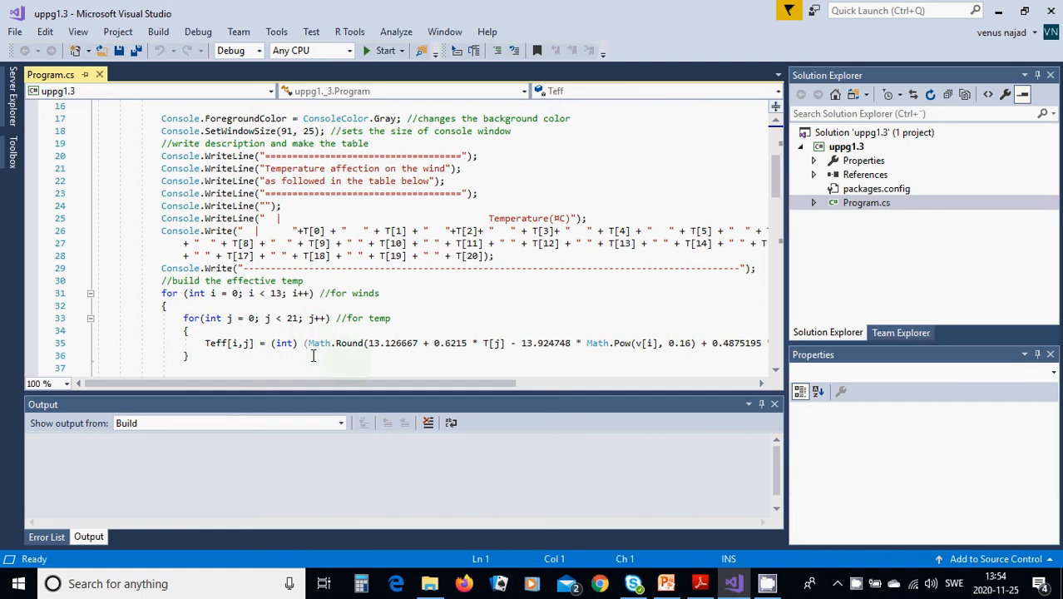
mouse_move(367, 355)
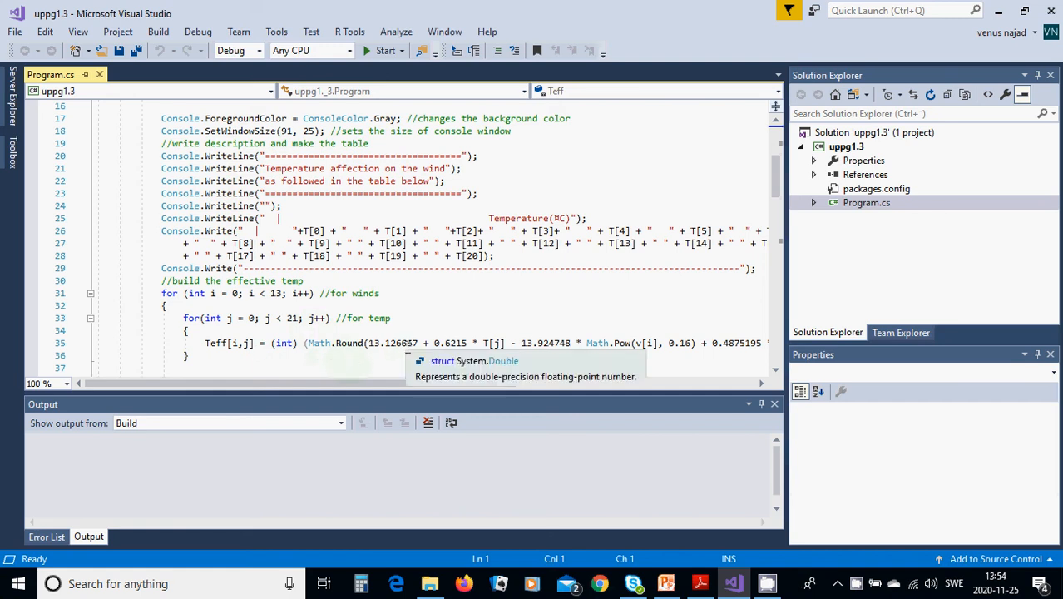
mouse_move(425, 343)
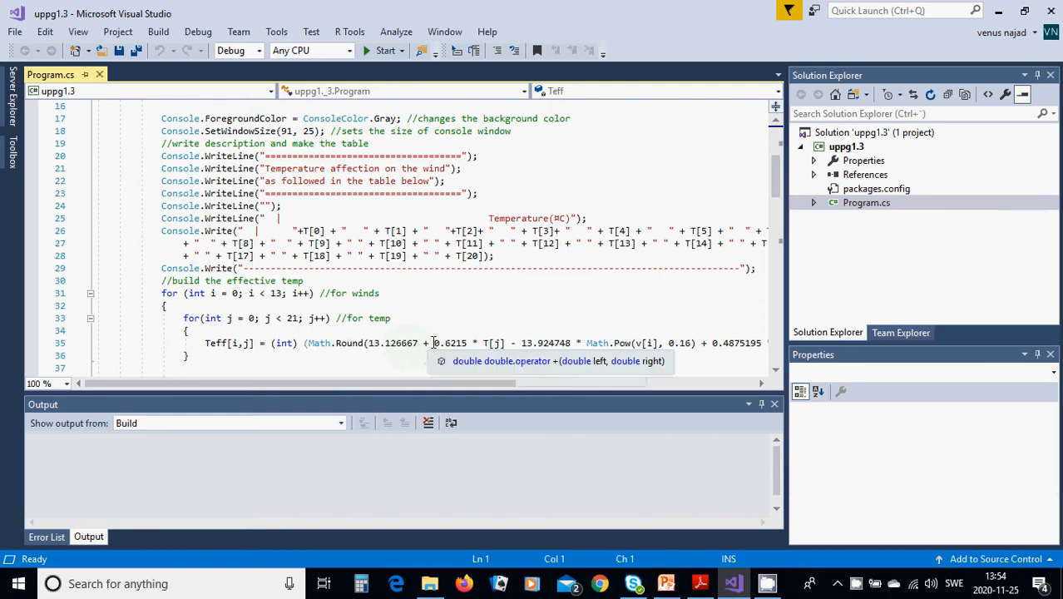
mouse_move(496, 343)
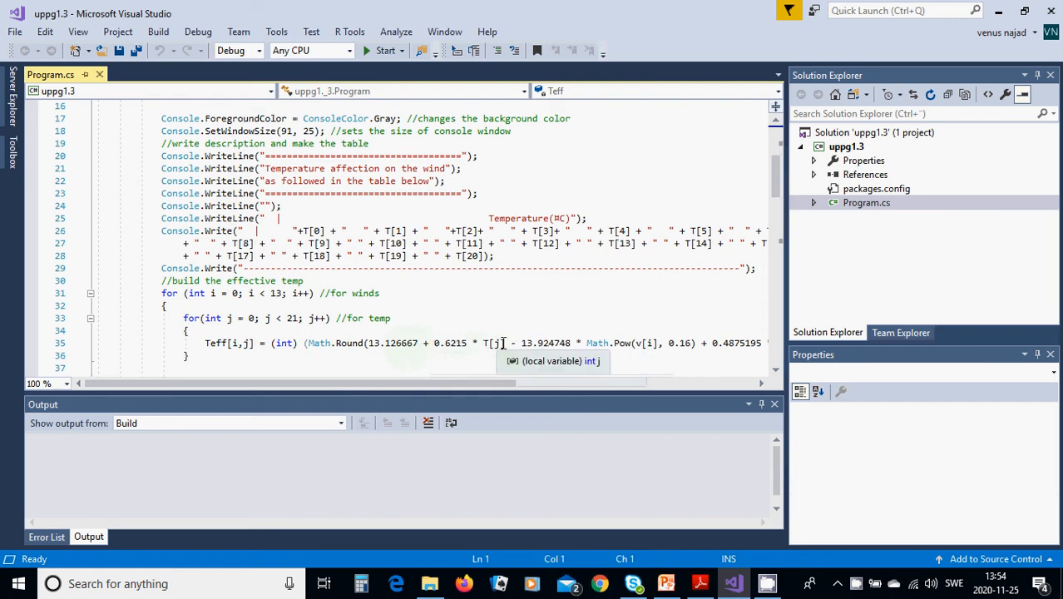
mouse_move(511, 352)
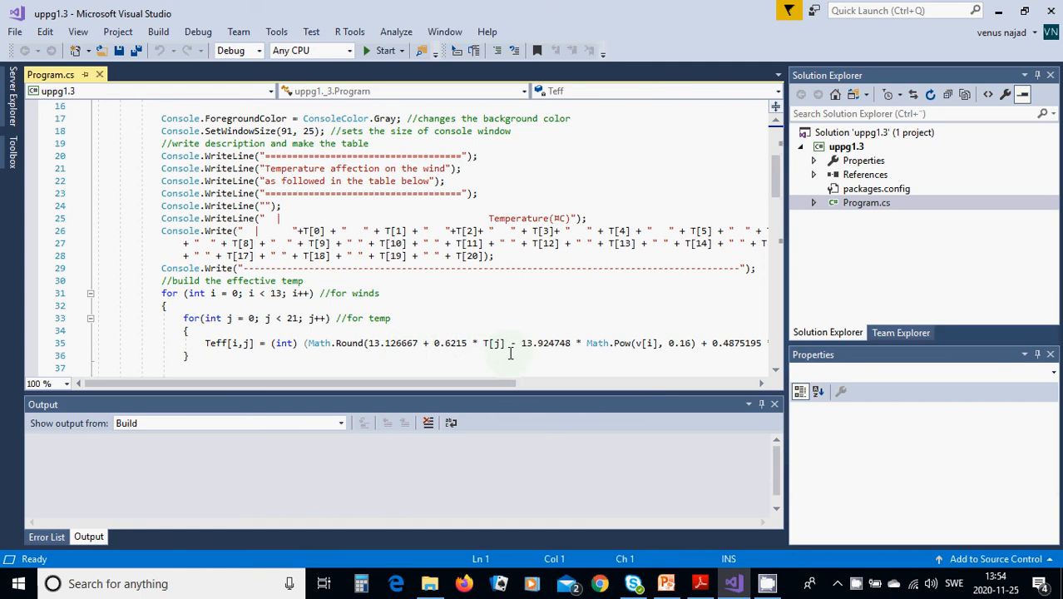
mouse_move(589, 353)
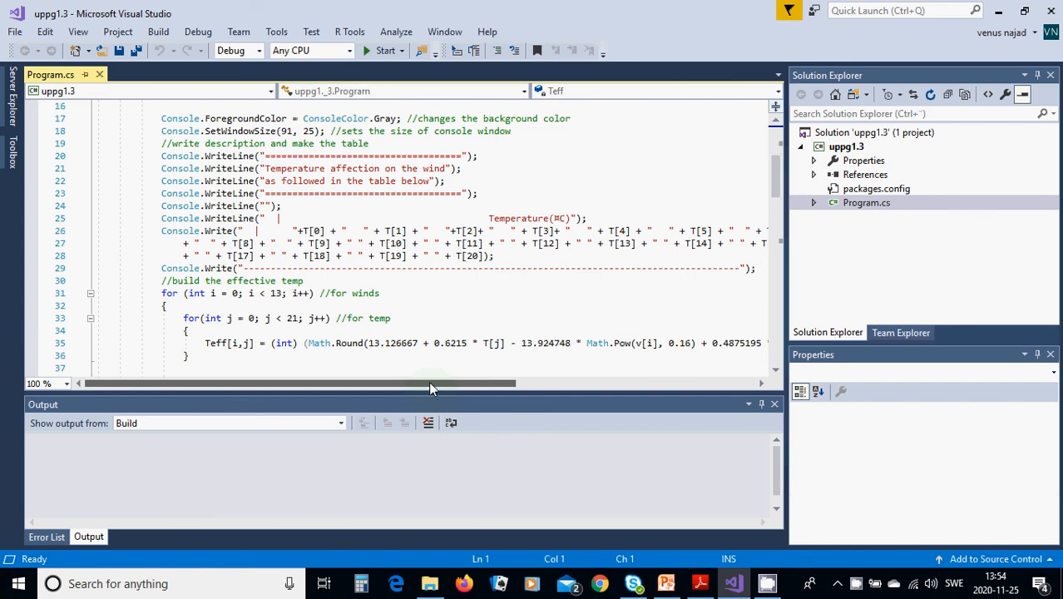
Flip between the PowerPoint example-table slide and Program.cs, ending on the slide
scroll(right, 3)
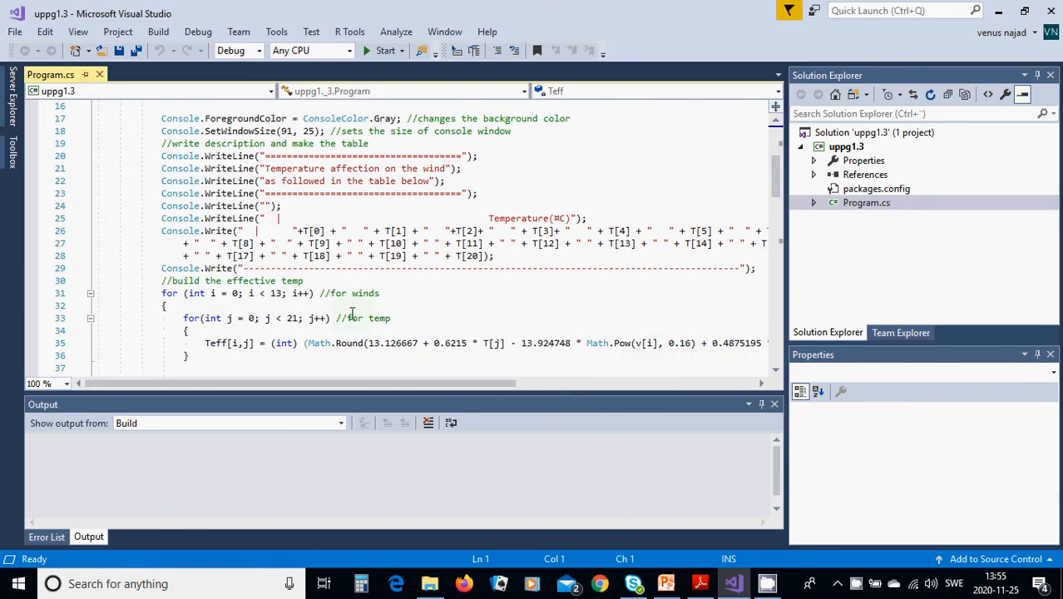
scroll(down, 3)
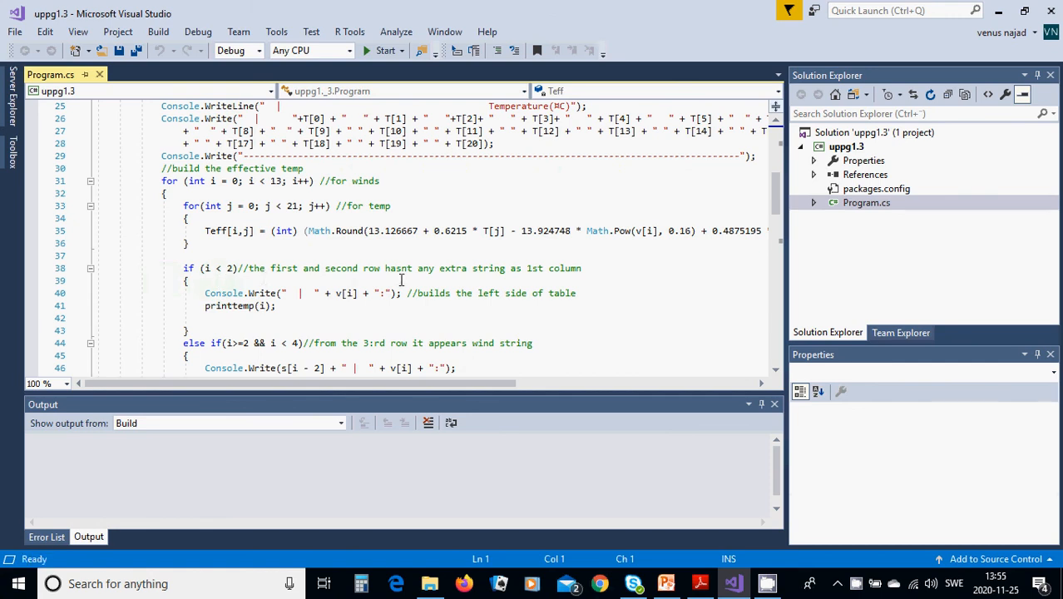
mouse_move(496, 279)
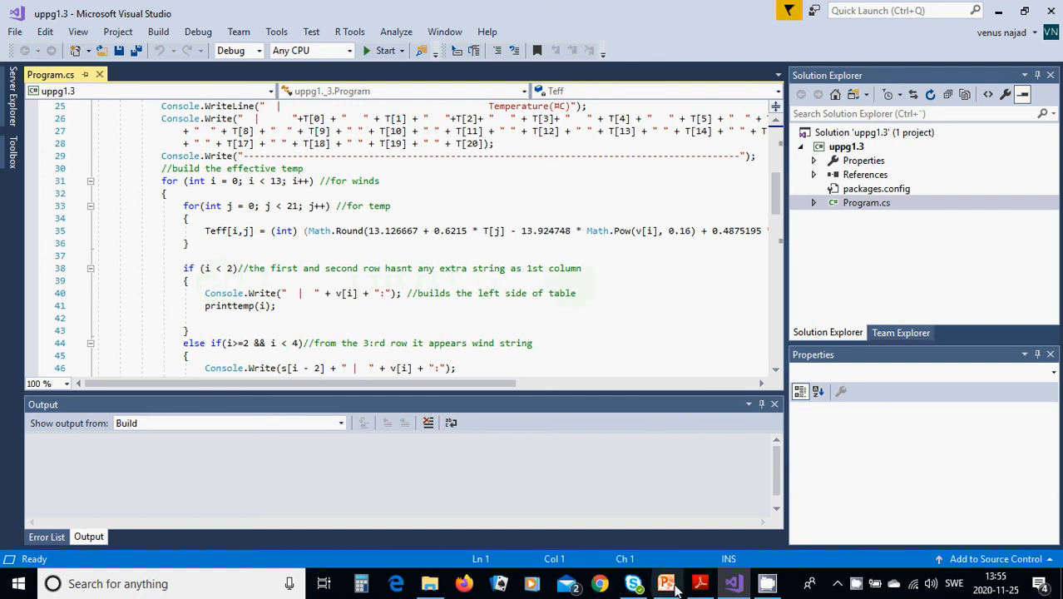
click(665, 582)
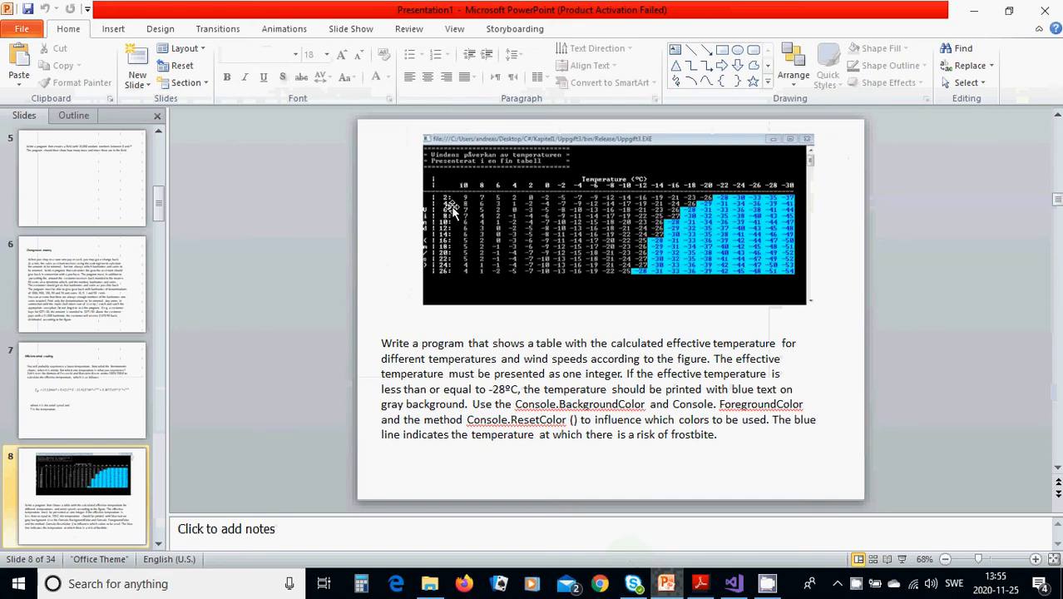
mouse_move(430, 214)
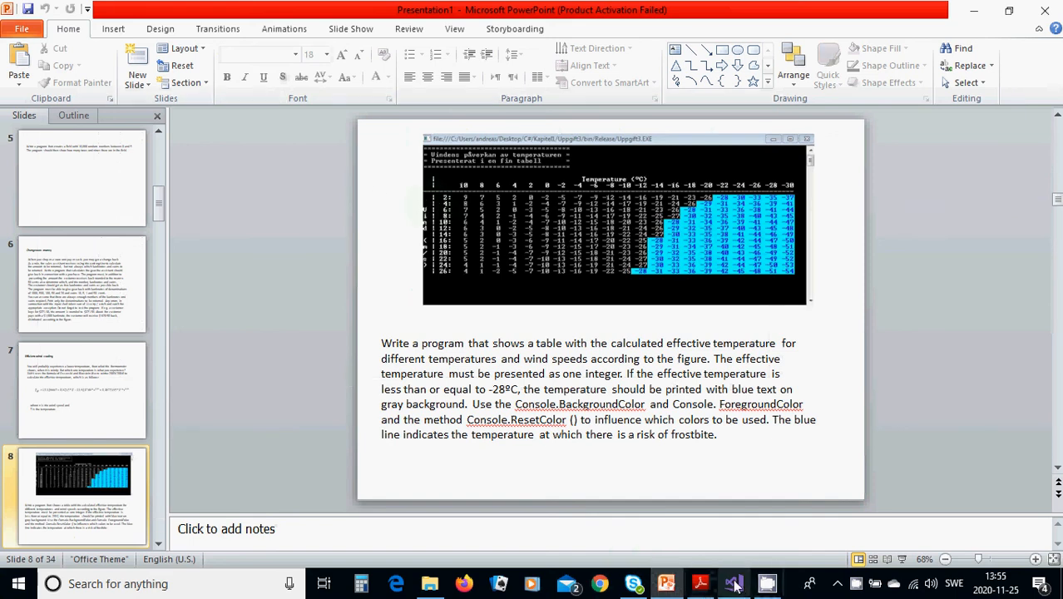
click(731, 582)
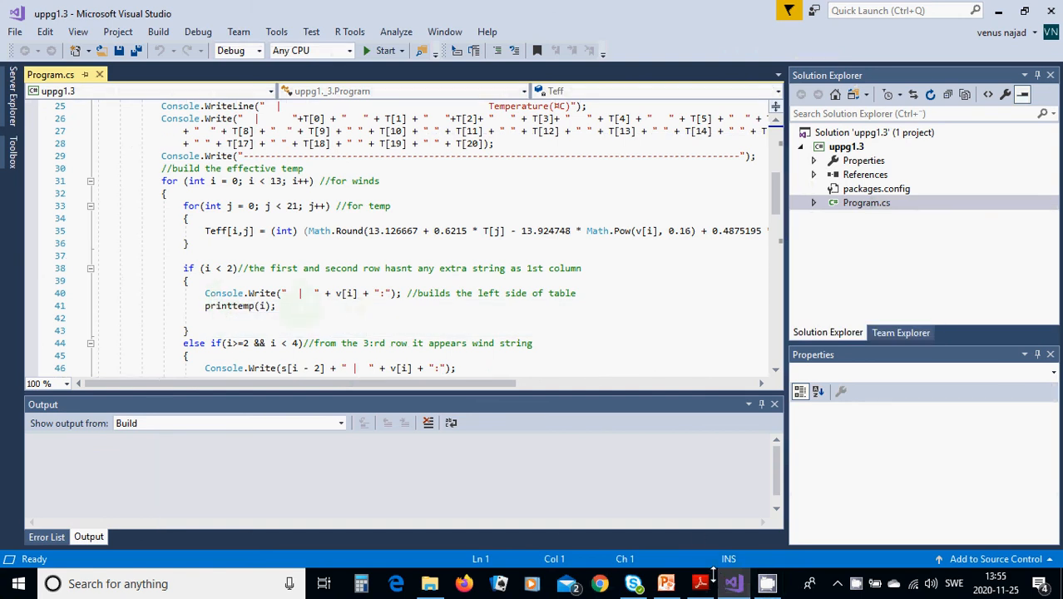
click(665, 582)
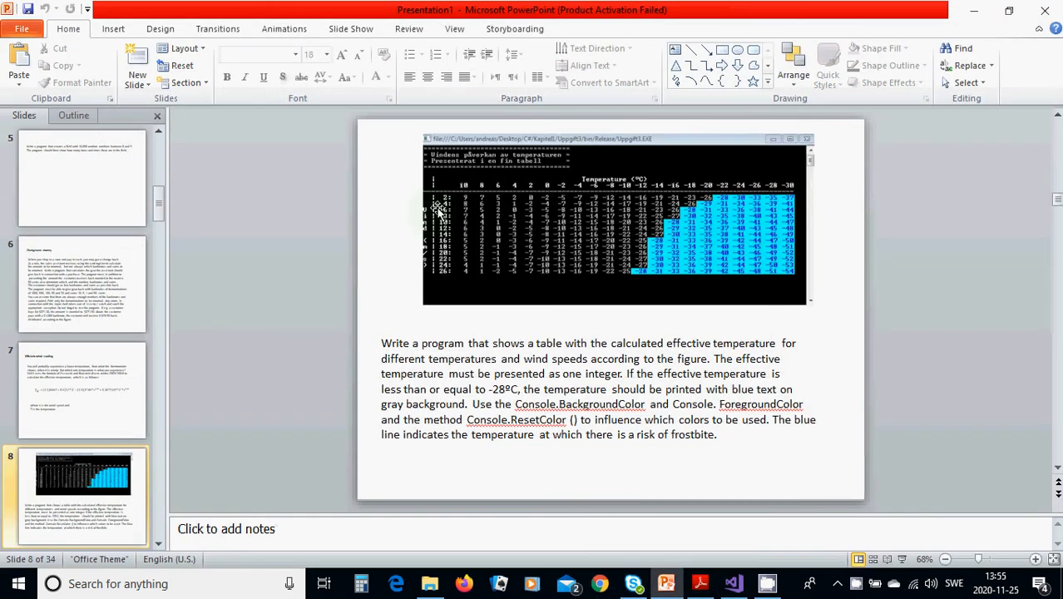
mouse_move(730, 209)
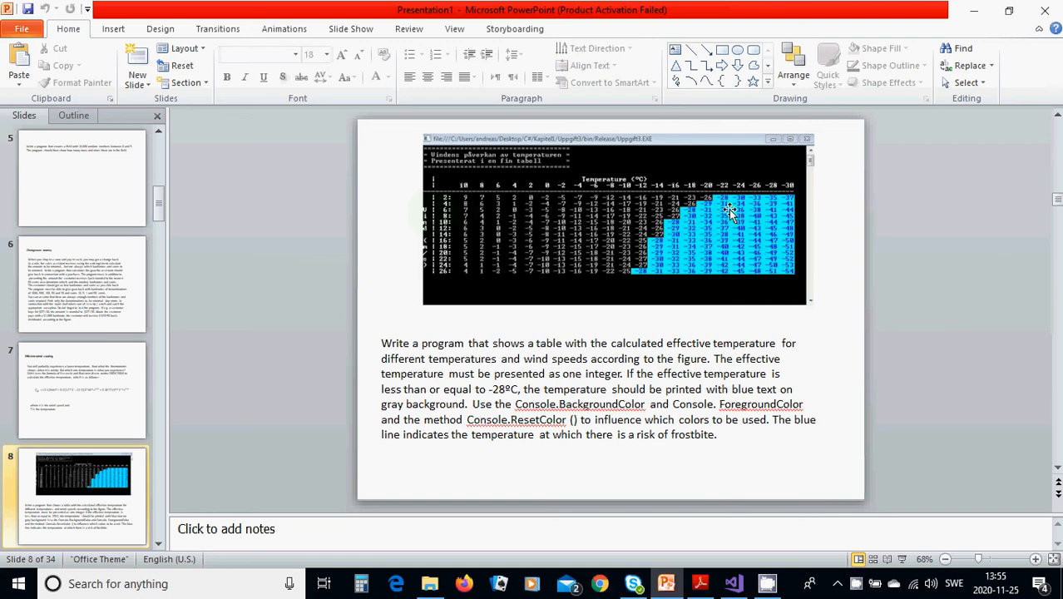
mouse_move(483, 209)
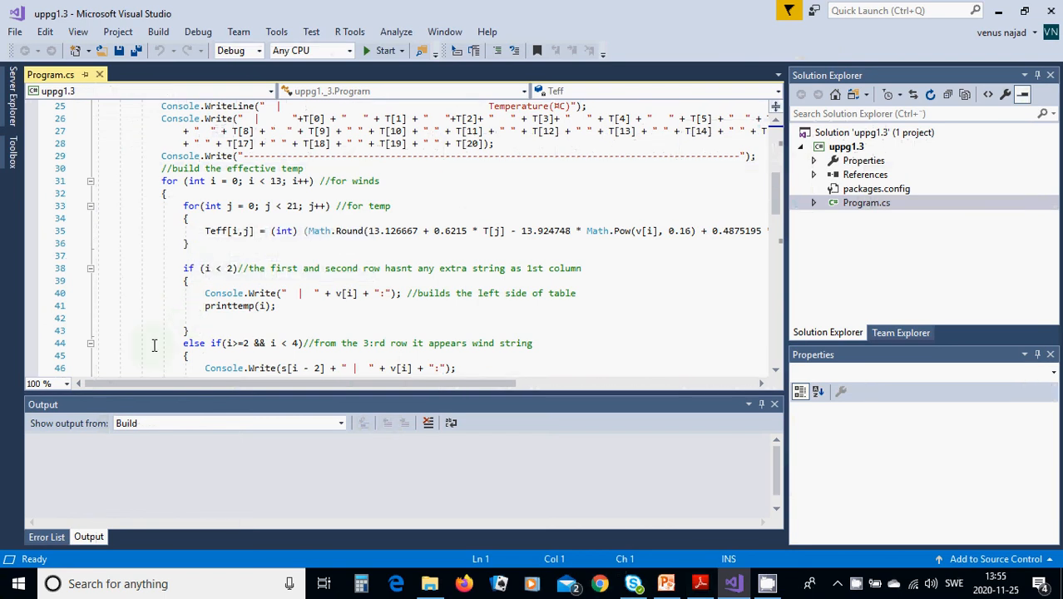
scroll(down, 3)
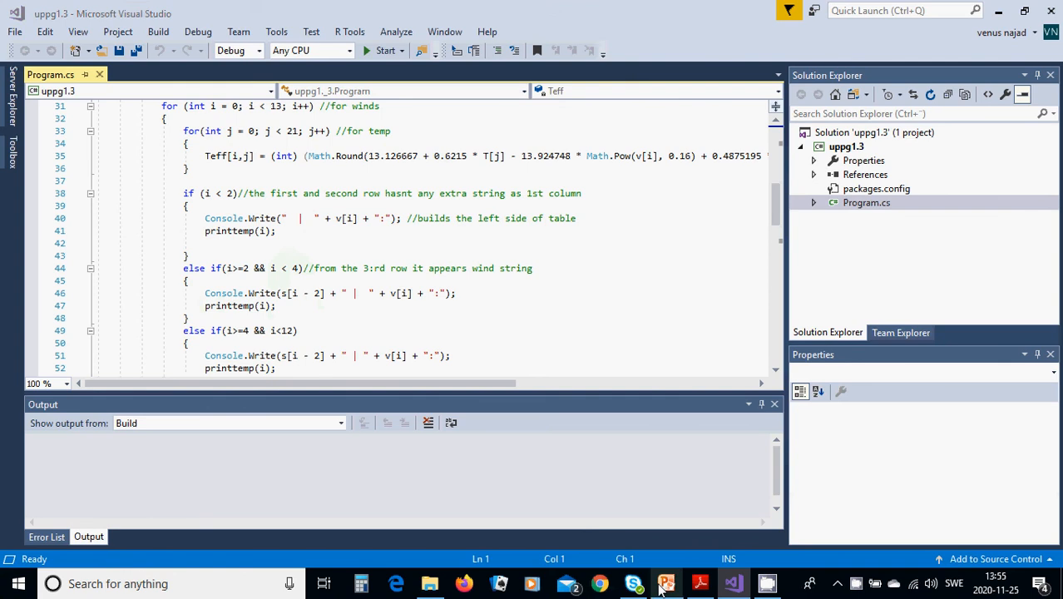
click(666, 582)
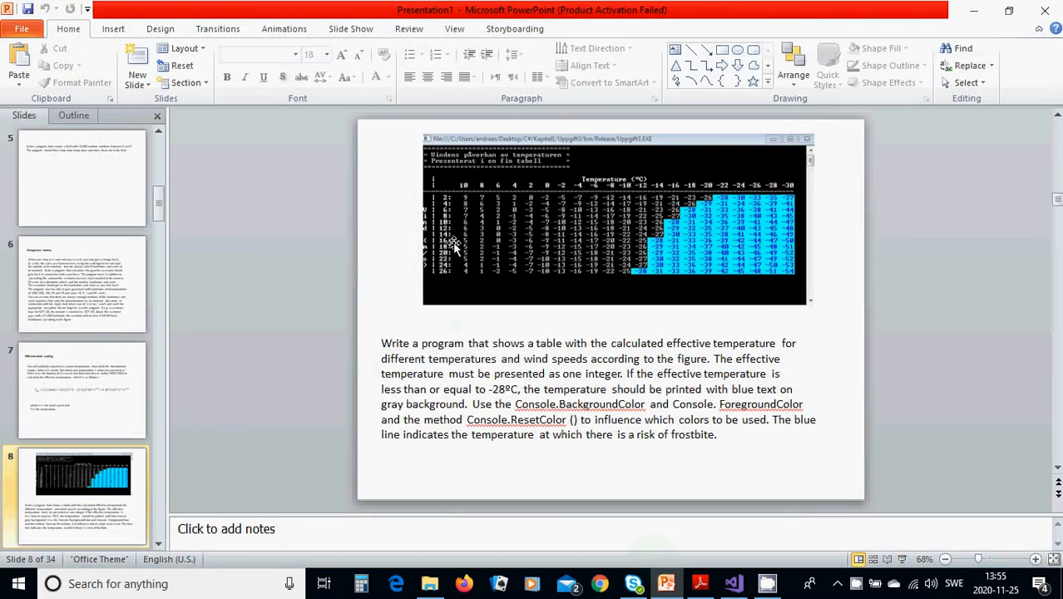
mouse_move(431, 239)
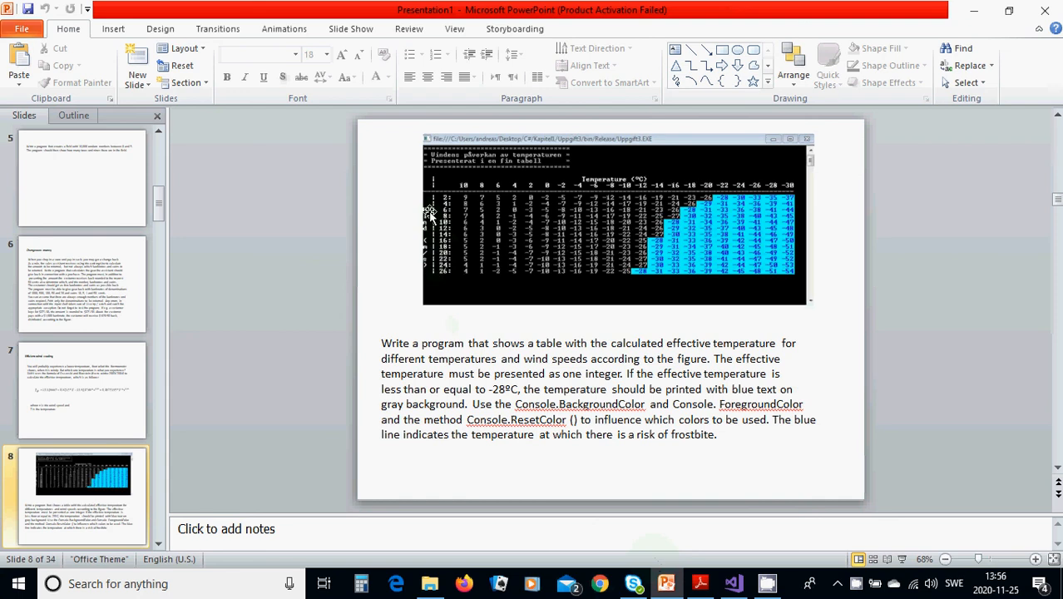
mouse_move(427, 211)
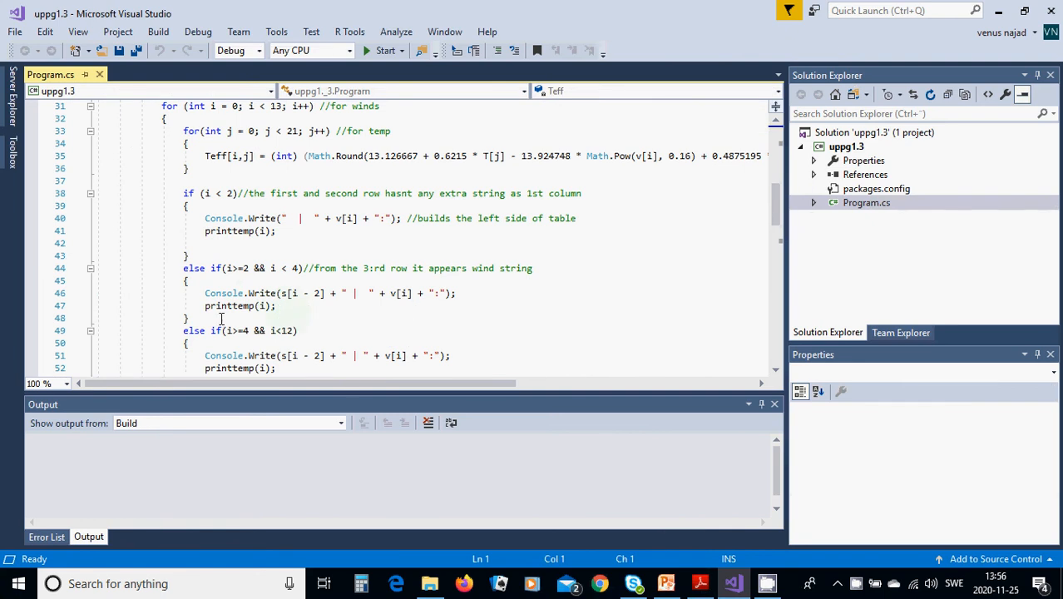
mouse_move(259, 318)
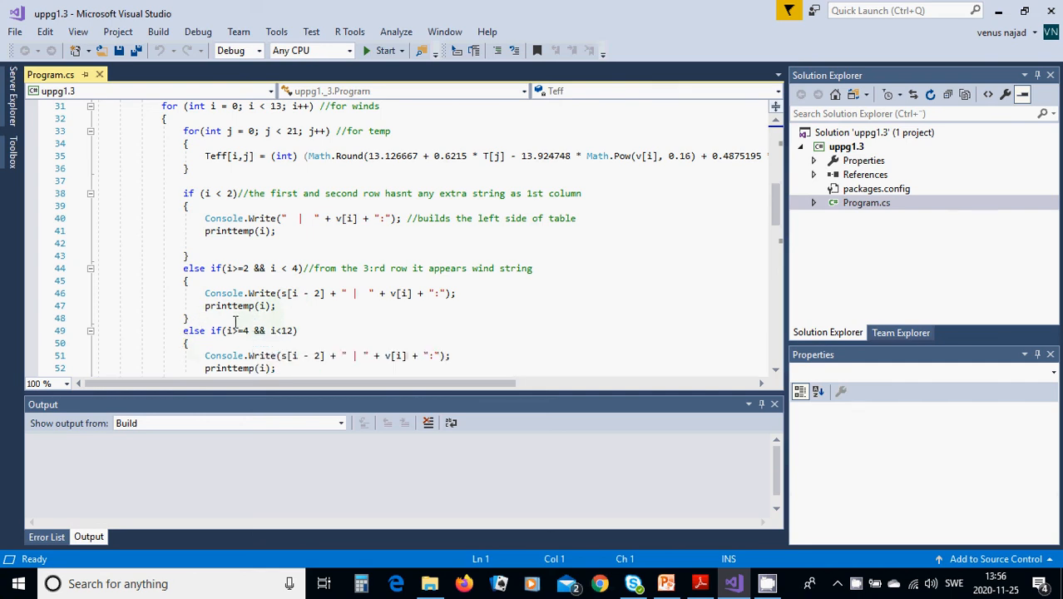
scroll(down, 3)
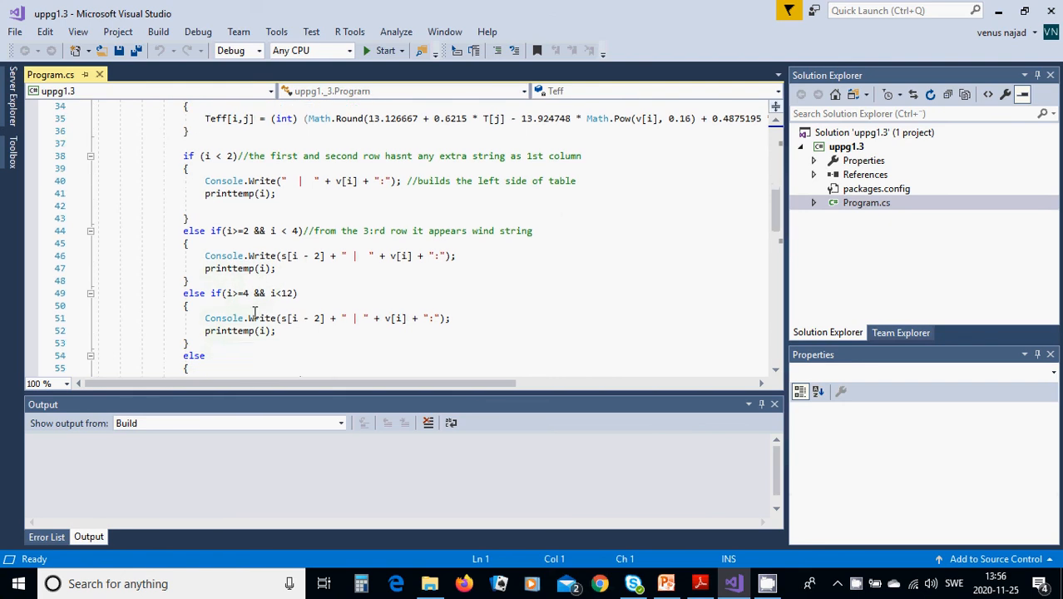
scroll(down, 3)
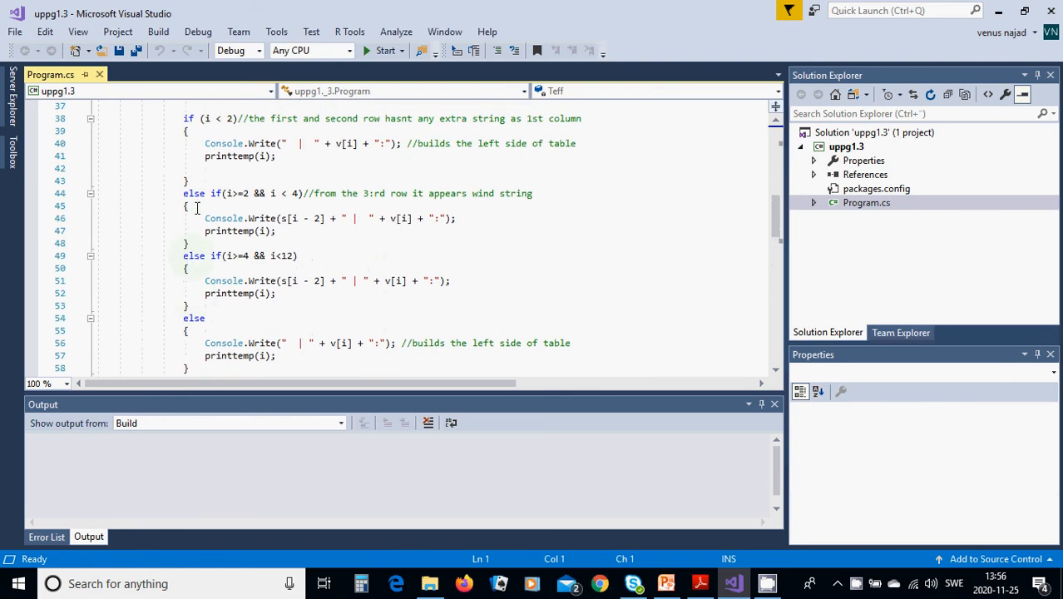
mouse_move(233, 270)
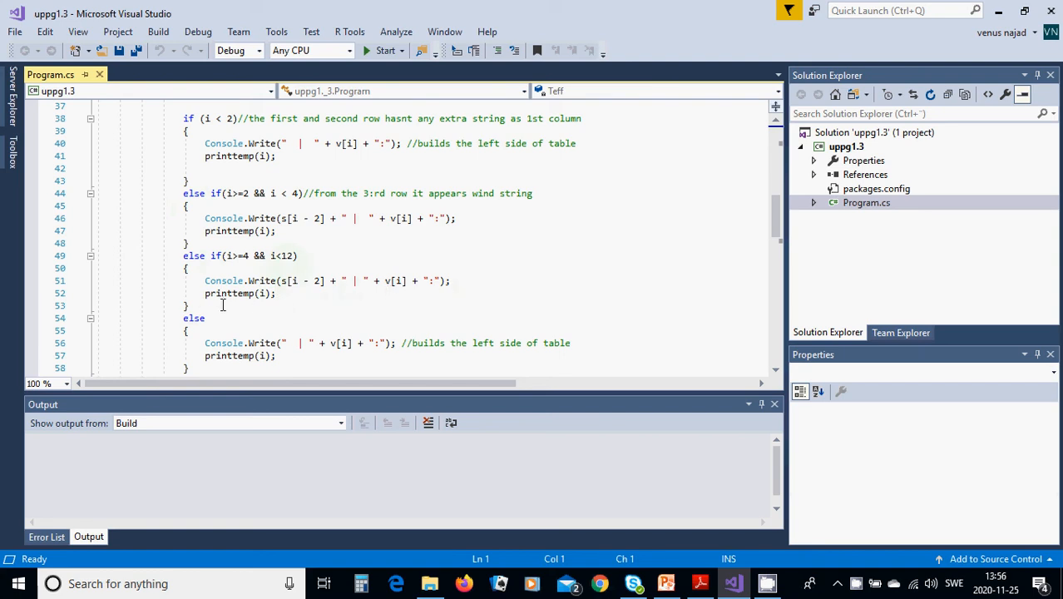
mouse_move(236, 311)
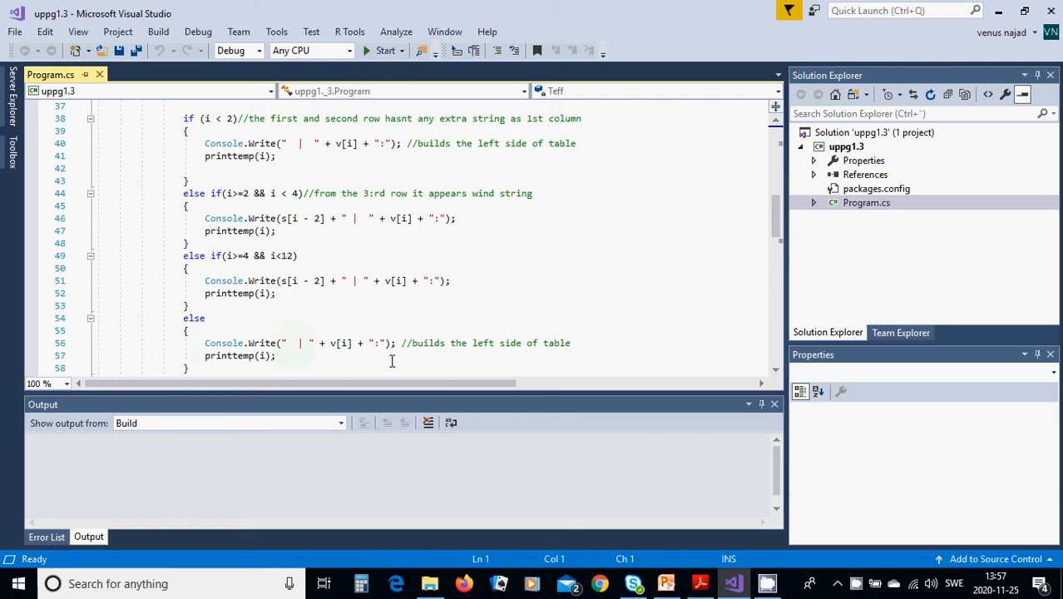
mouse_move(319, 342)
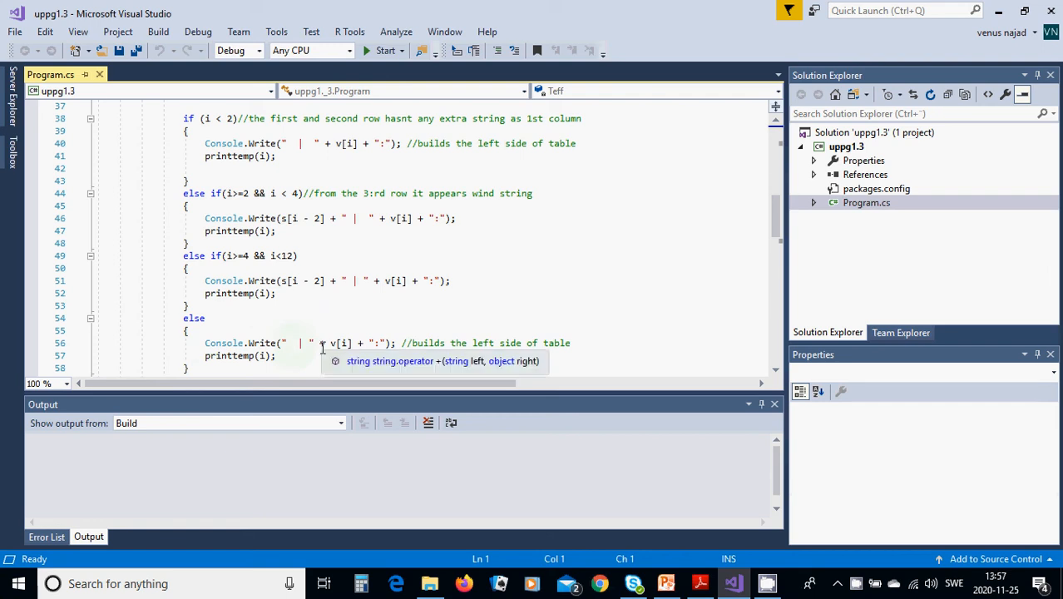
scroll(down, 3)
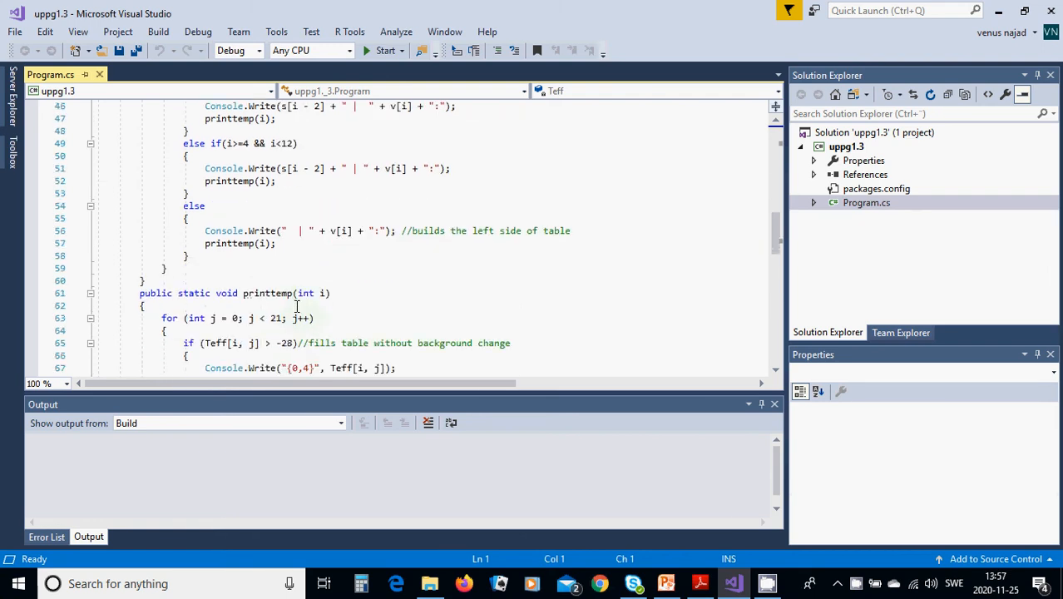
scroll(down, 3)
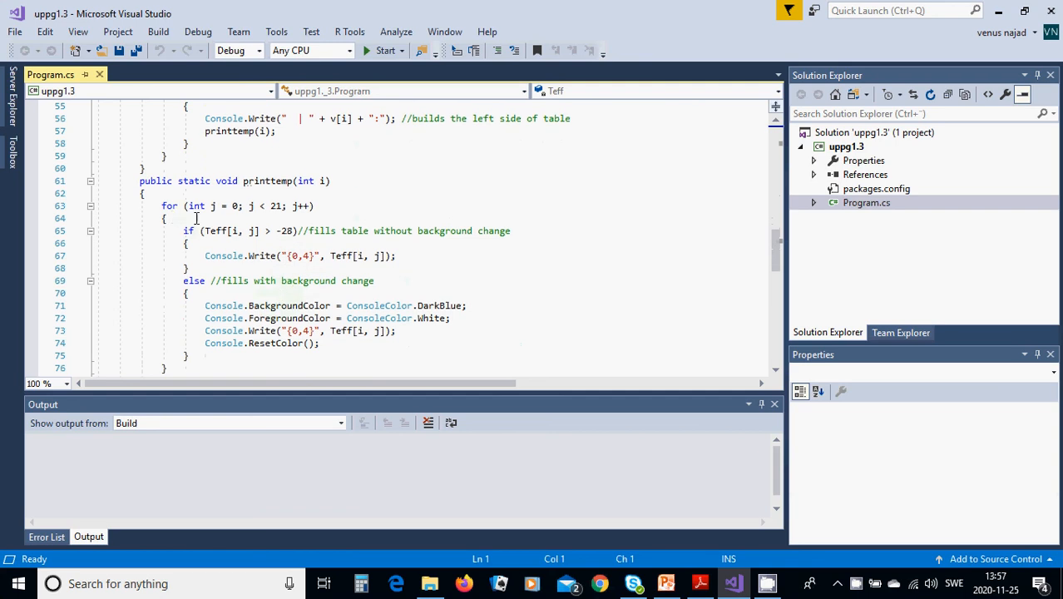
mouse_move(226, 218)
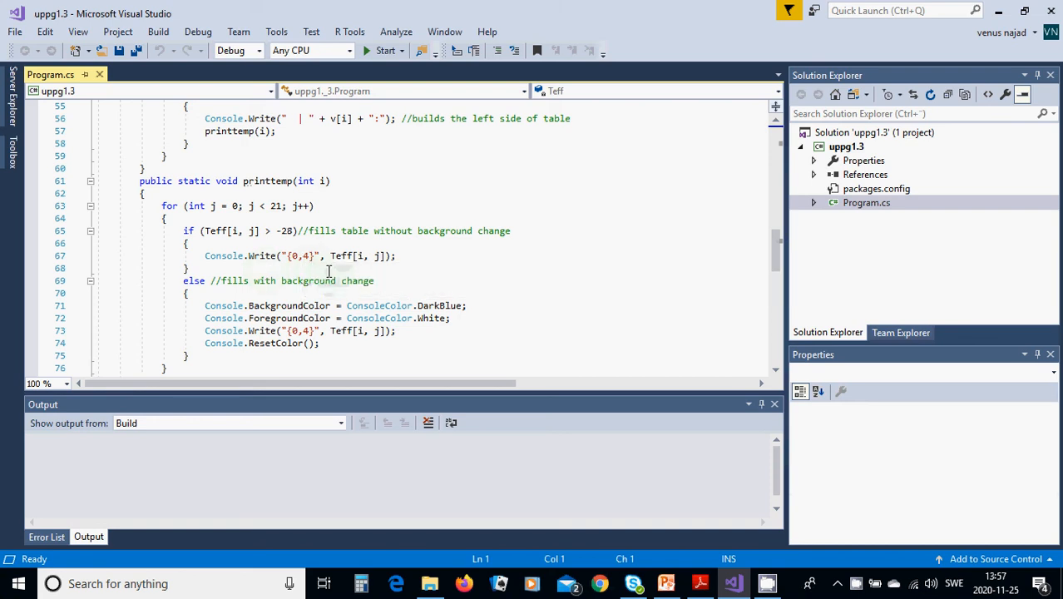
mouse_move(379, 241)
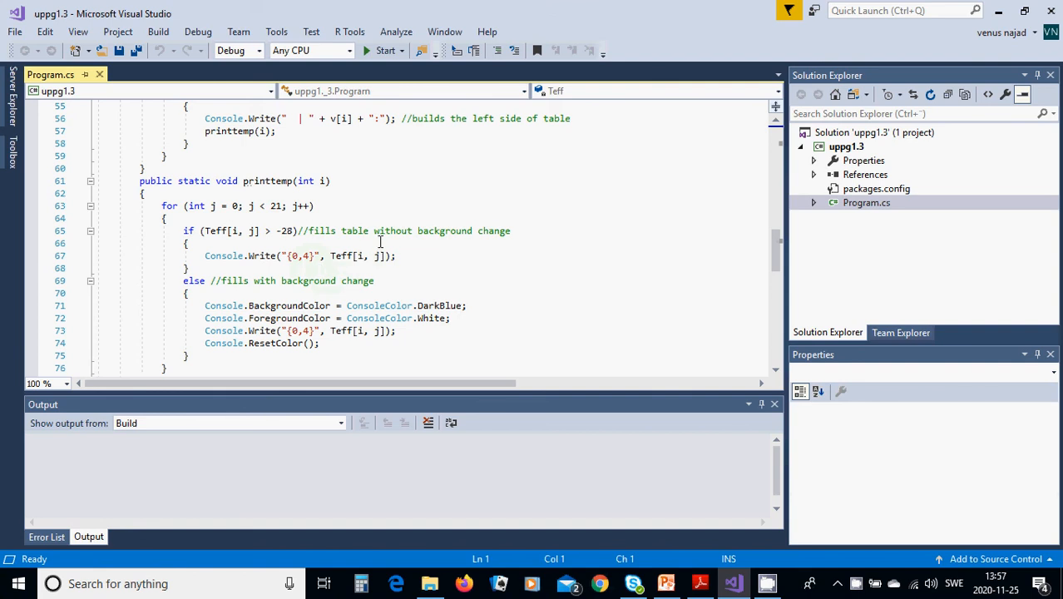
mouse_move(312, 266)
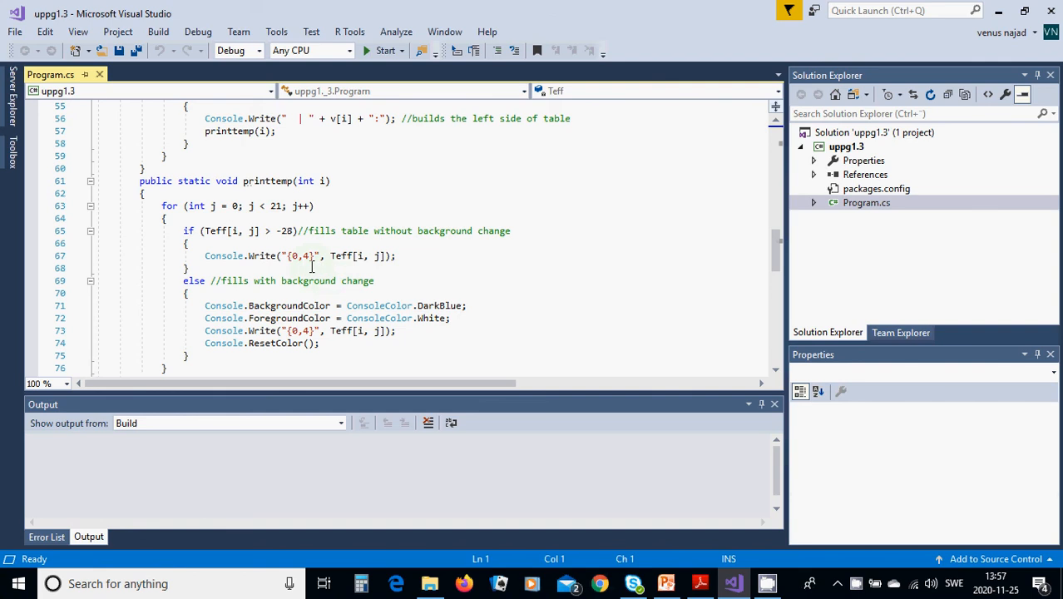
mouse_move(226, 298)
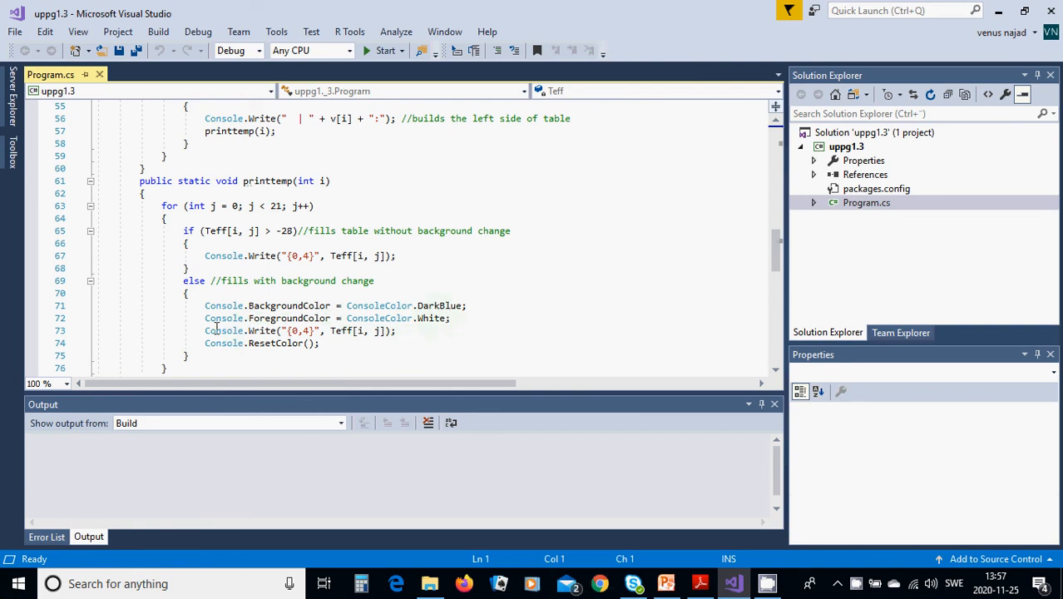
mouse_move(300, 329)
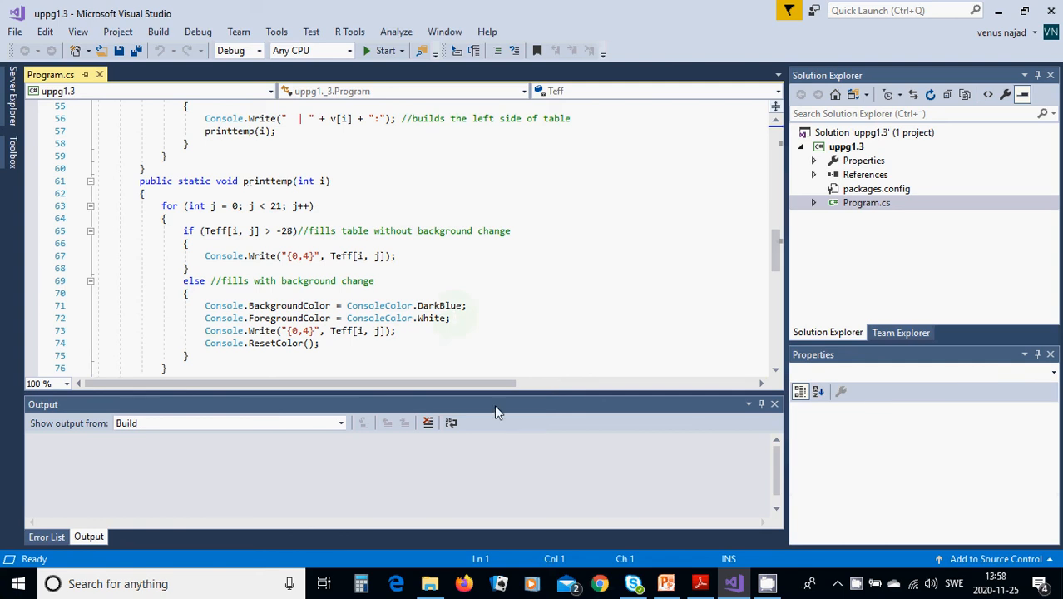
click(665, 582)
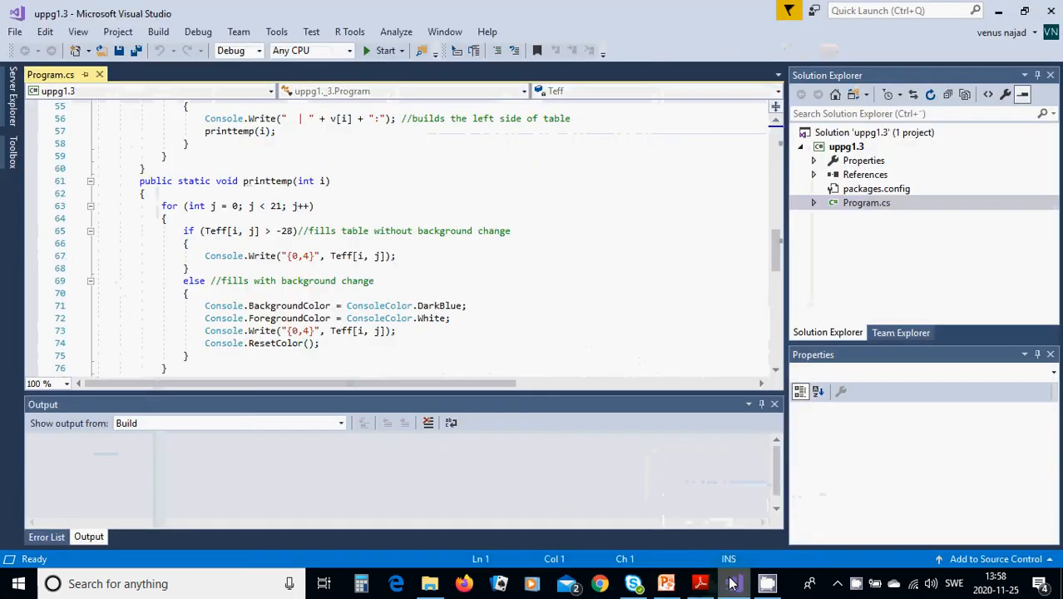
mouse_move(223, 342)
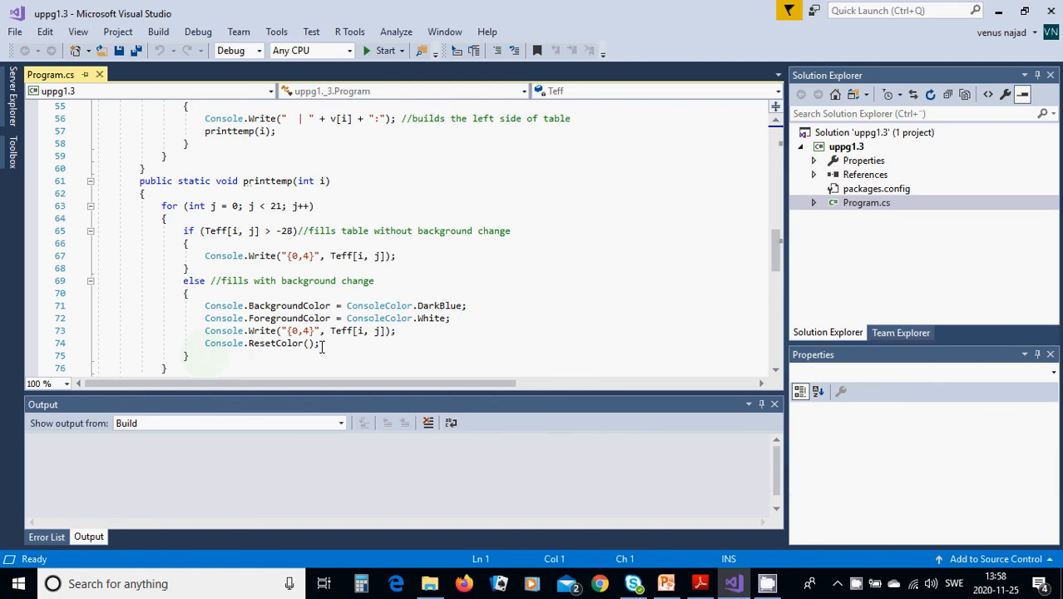
mouse_move(652, 206)
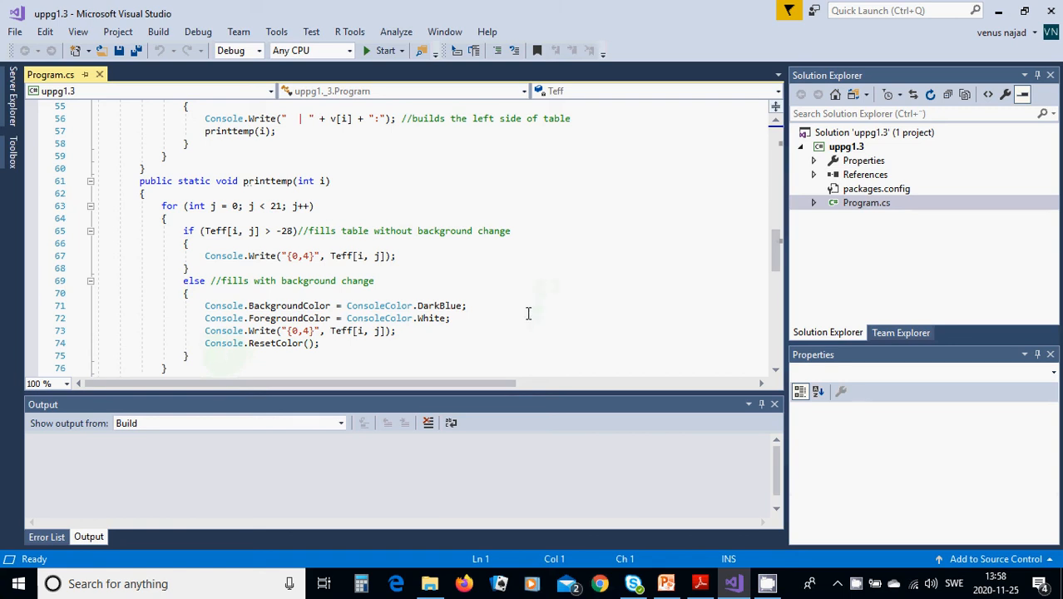
Review Program.cs end to start before launching the build
scroll(down, 3)
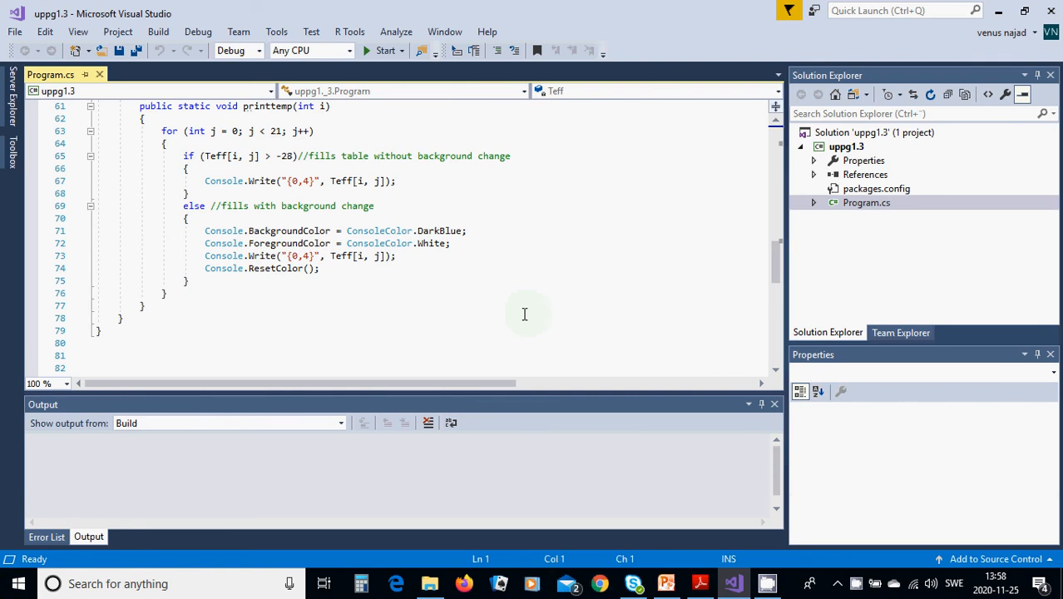
scroll(up, 3)
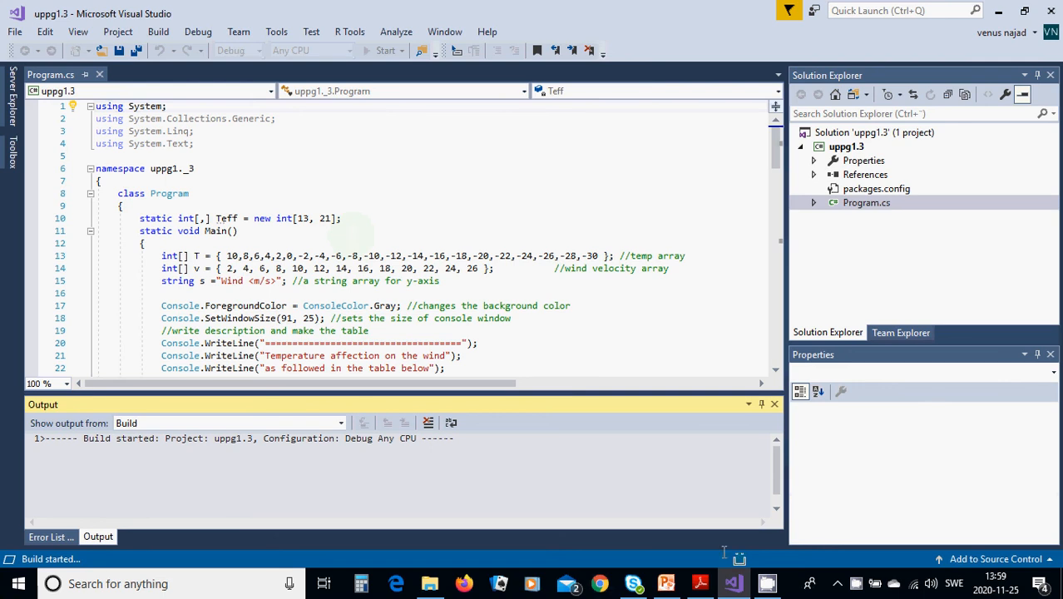
mouse_move(745, 566)
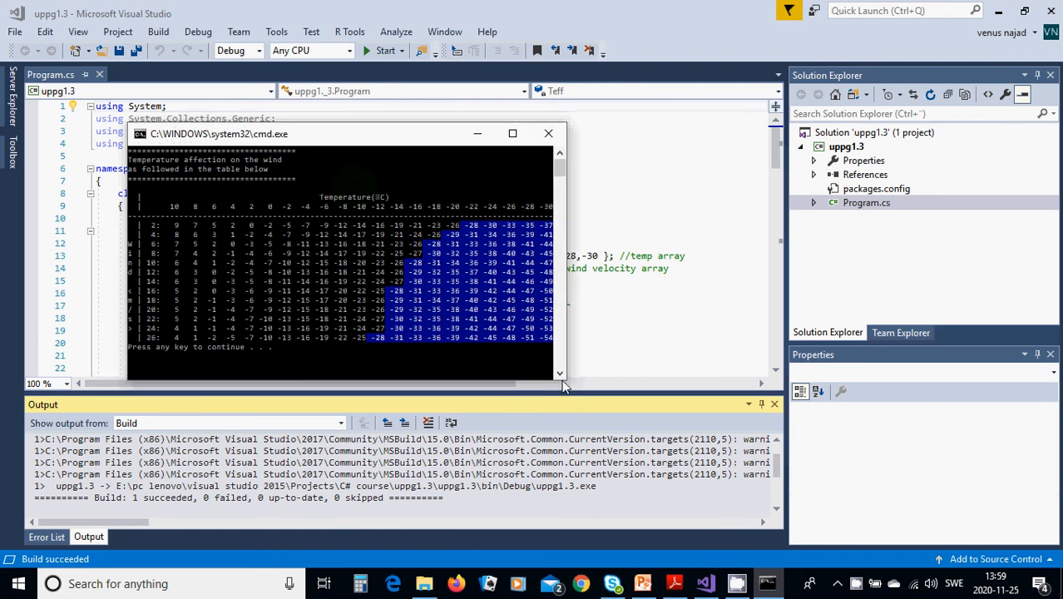
mouse_move(569, 366)
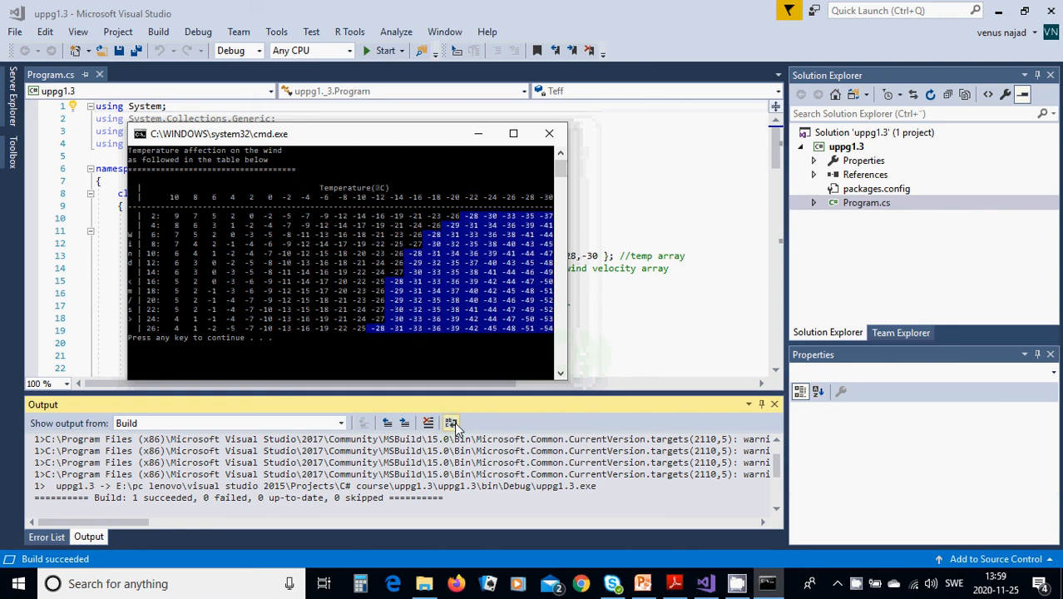
mouse_move(452, 423)
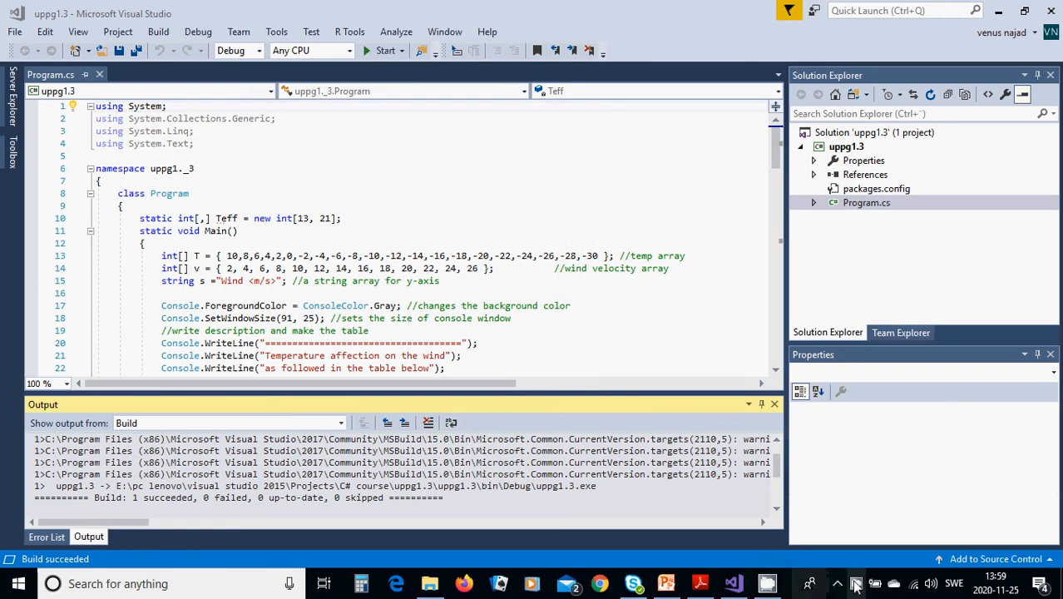
Close the console window after checking the blue-highlighted wind-chill table
click(854, 582)
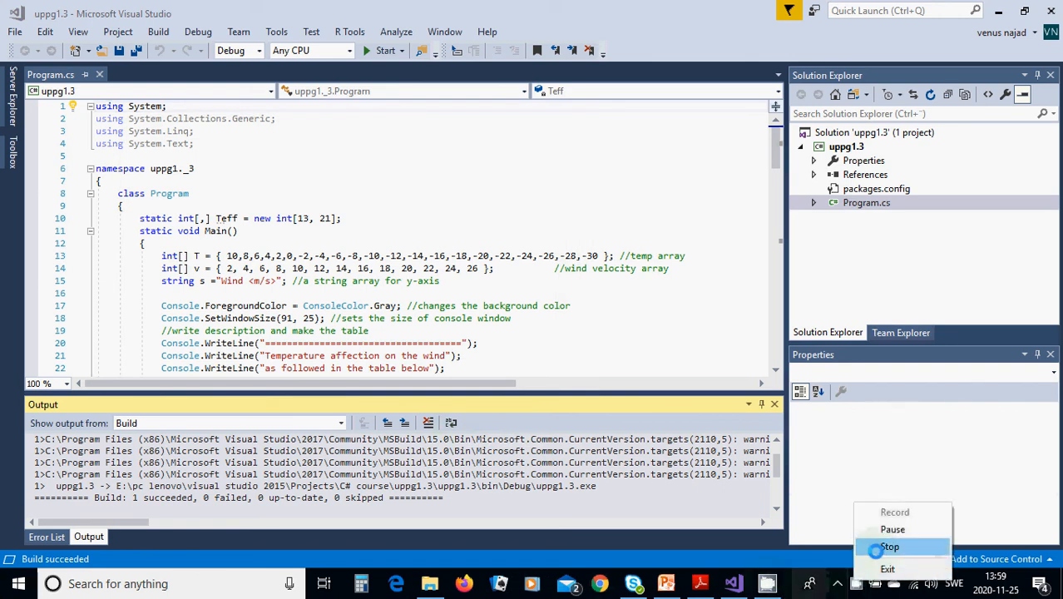